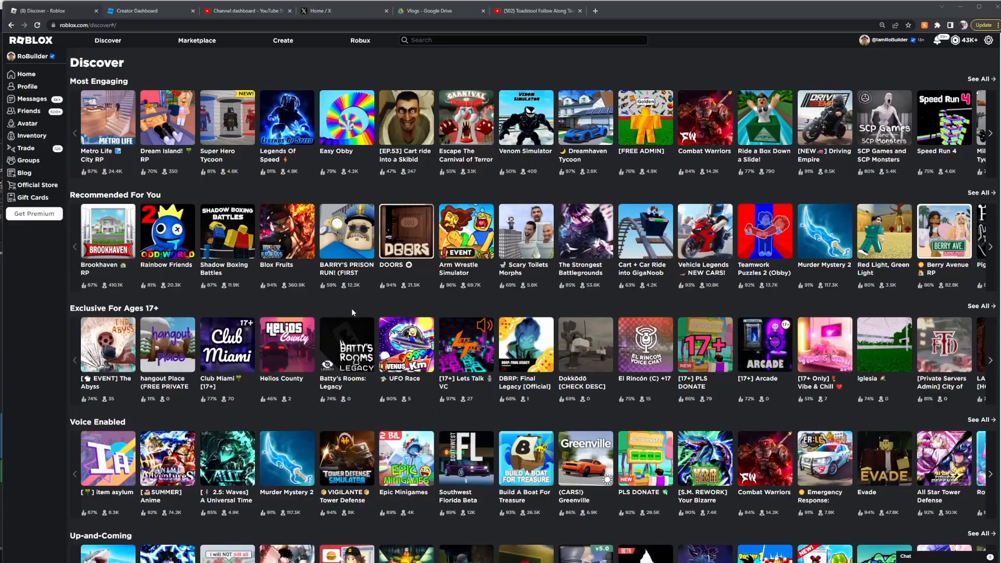
mouse_move(556, 318)
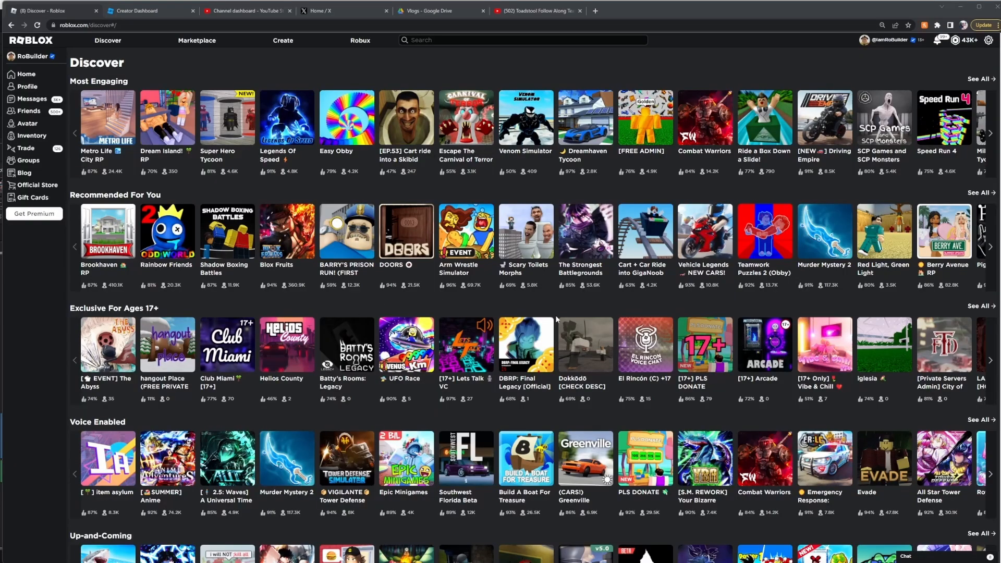
mouse_move(261, 55)
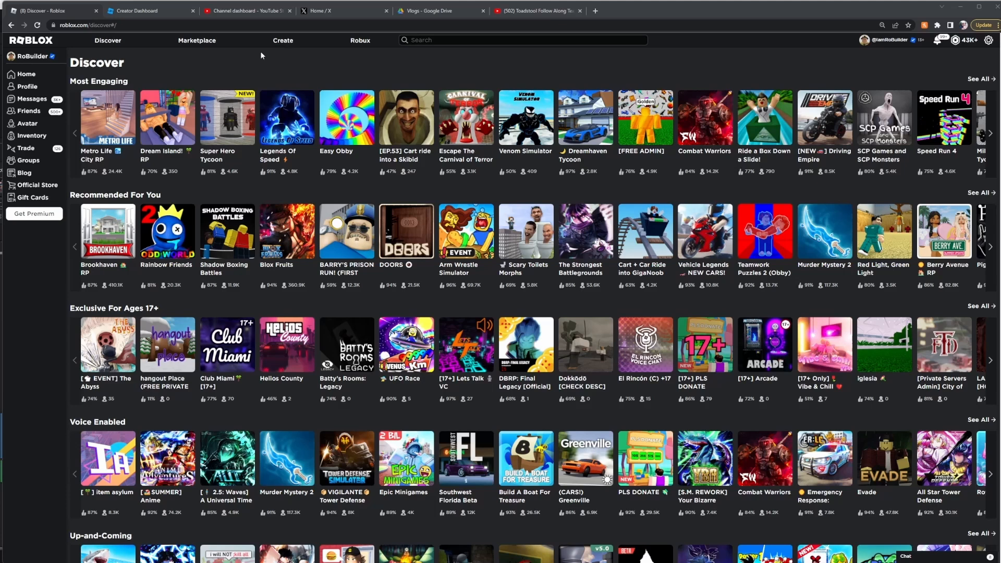
mouse_move(275, 51)
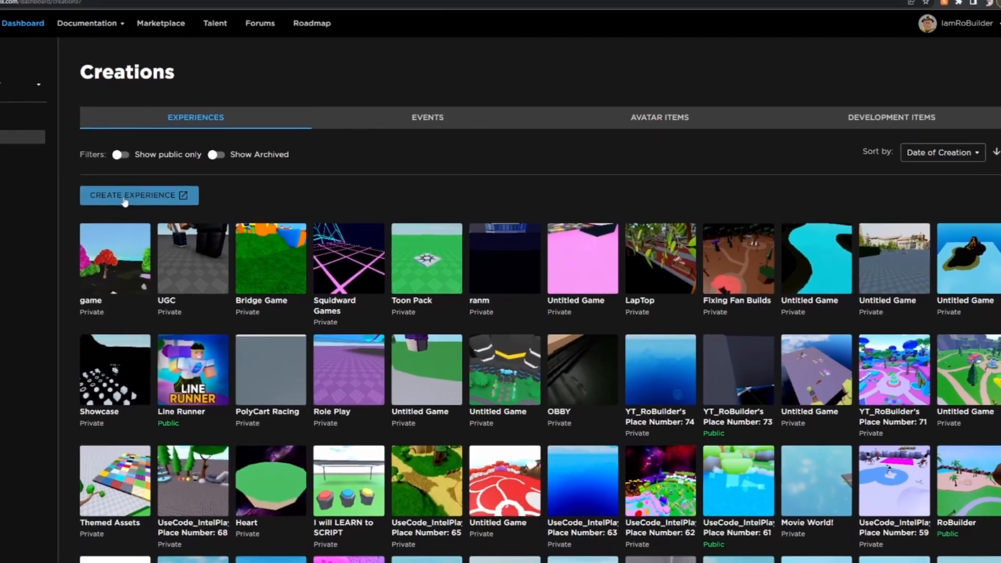
Create a new experience from the Creator Dashboard and launch Roblox Studio.
left_click(139, 194)
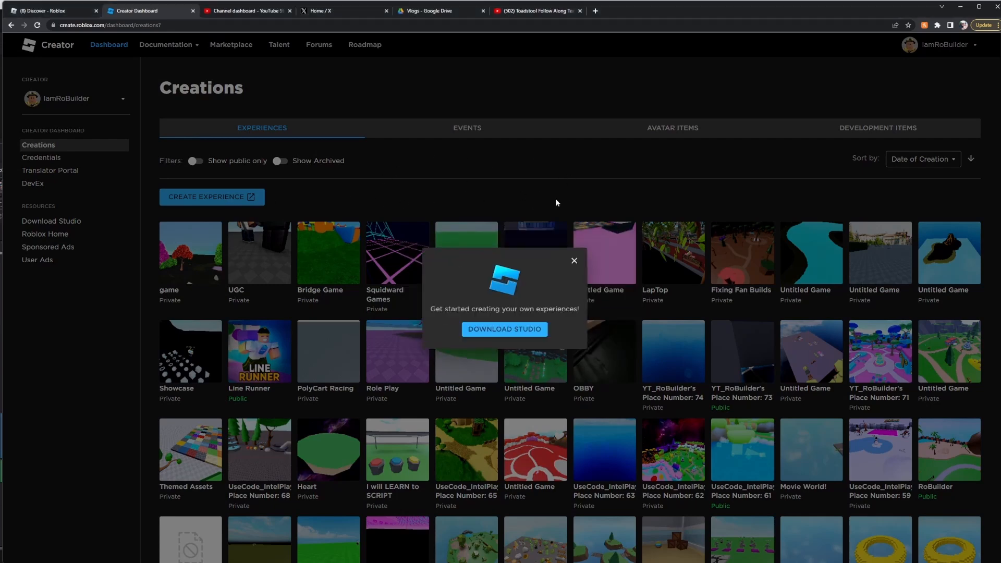
left_click(504, 329)
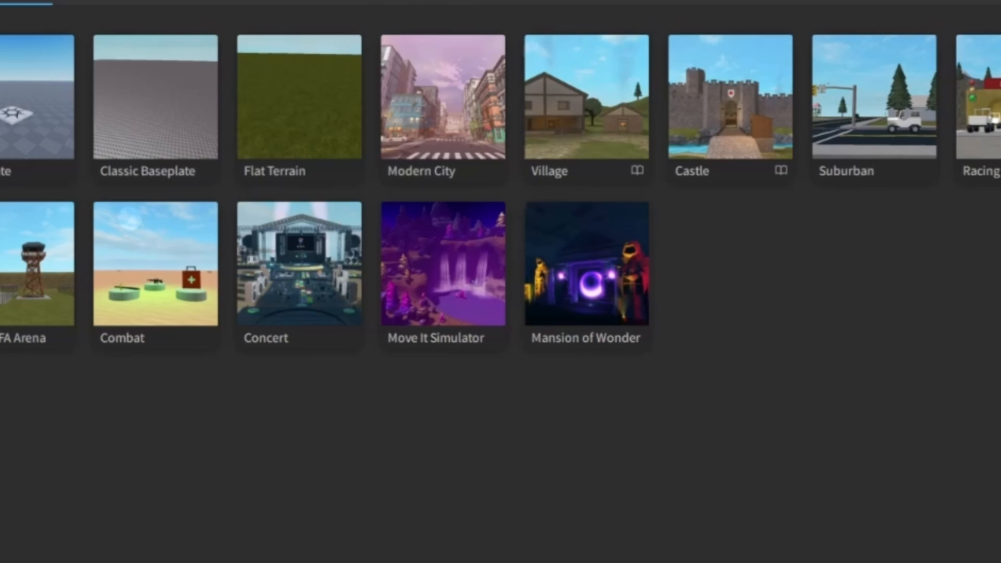
scroll("right", 3)
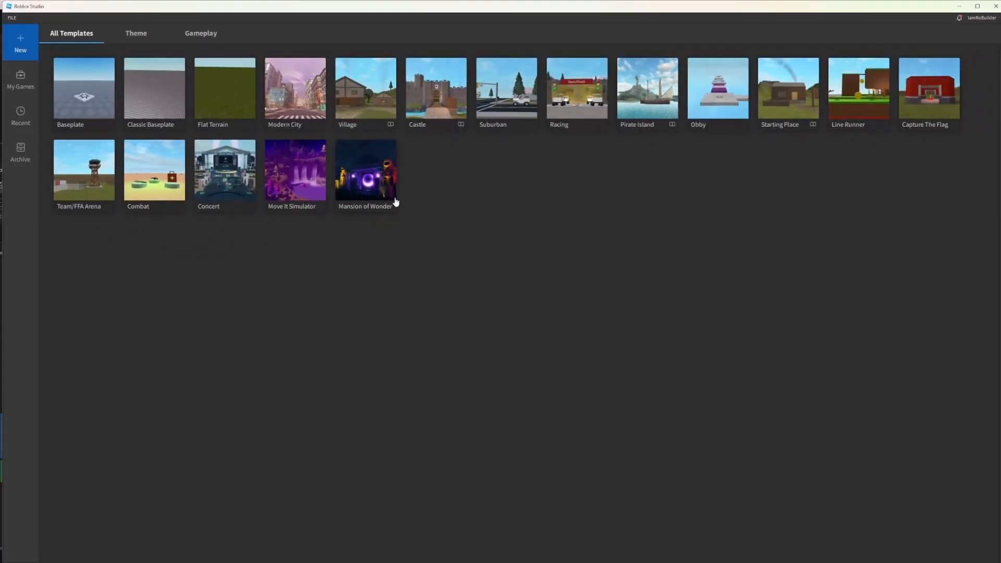
mouse_move(572, 103)
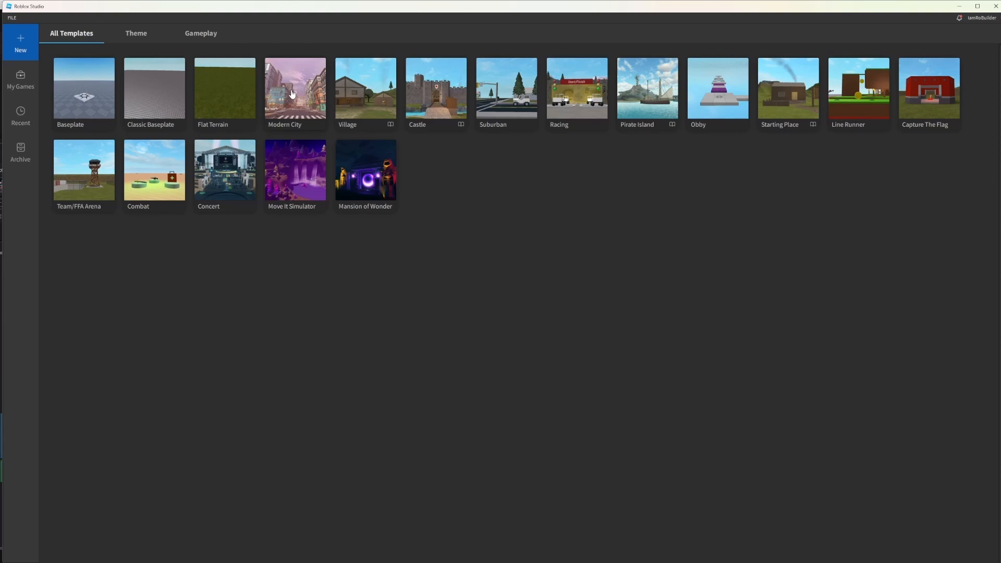
mouse_move(260, 176)
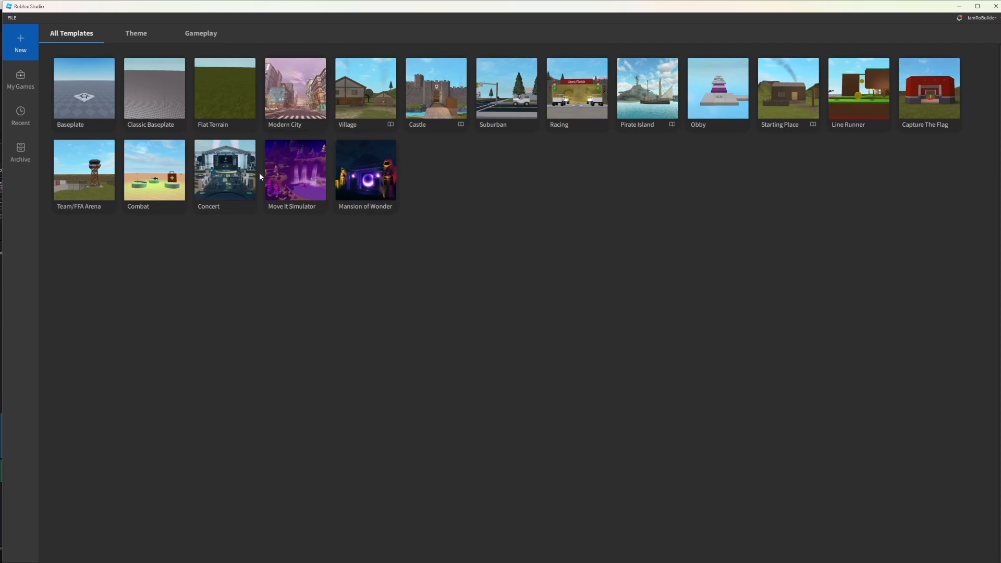
mouse_move(669, 285)
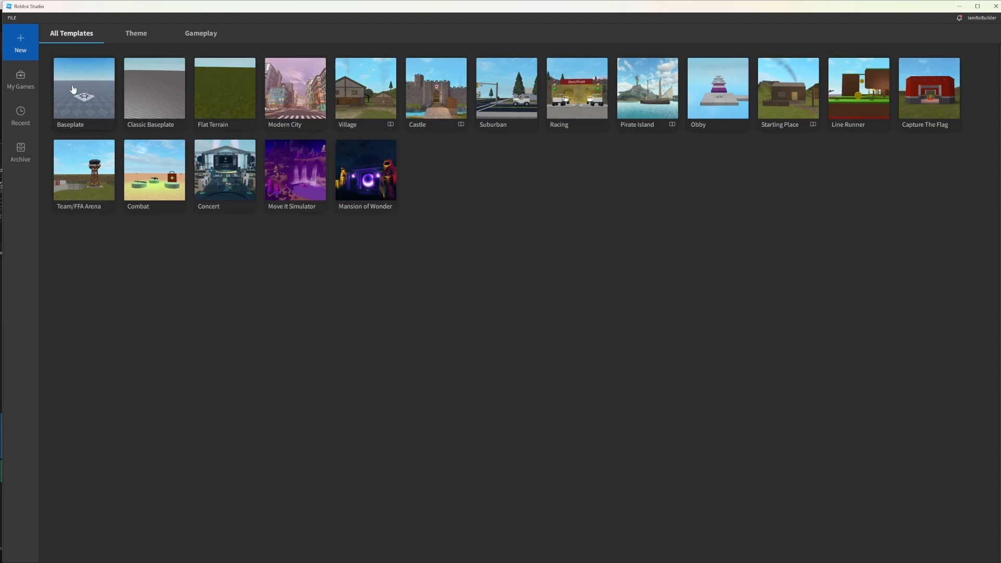
Open a new place from the Baseplate template.
left_click(82, 88)
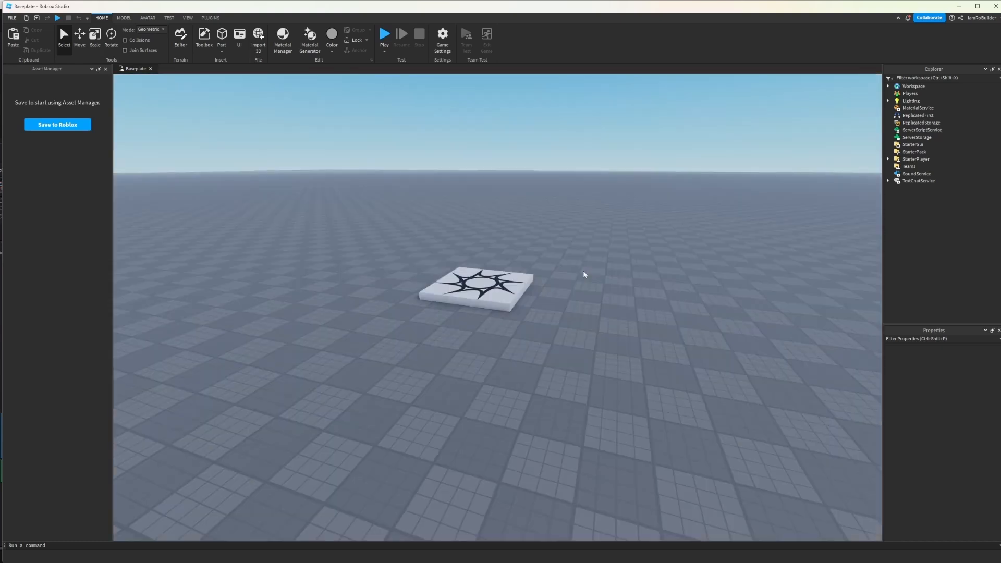
mouse_move(580, 274)
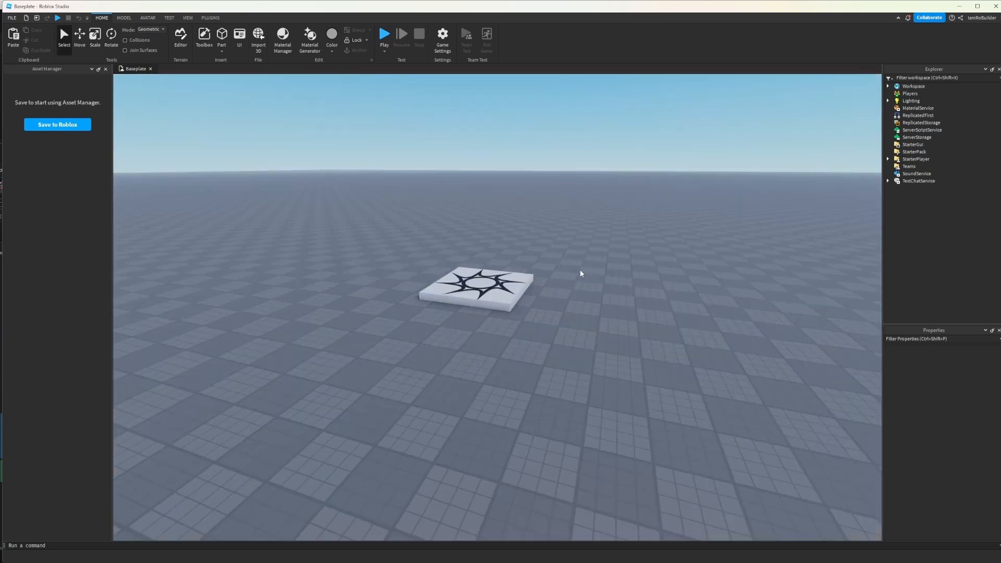
mouse_move(369, 250)
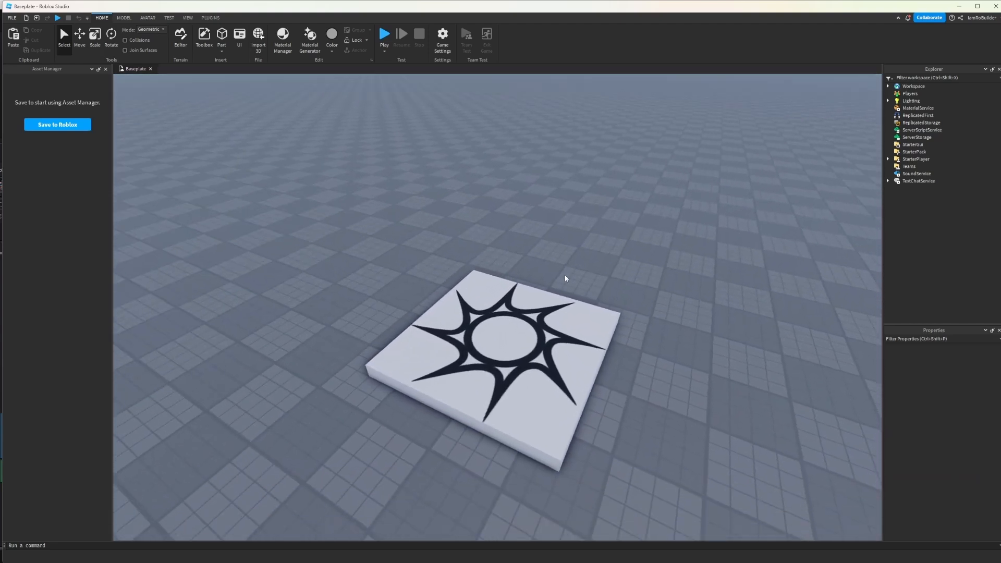
Save the place to Roblox named 'Tut', with creator Me and genre All.
left_click(57, 124)
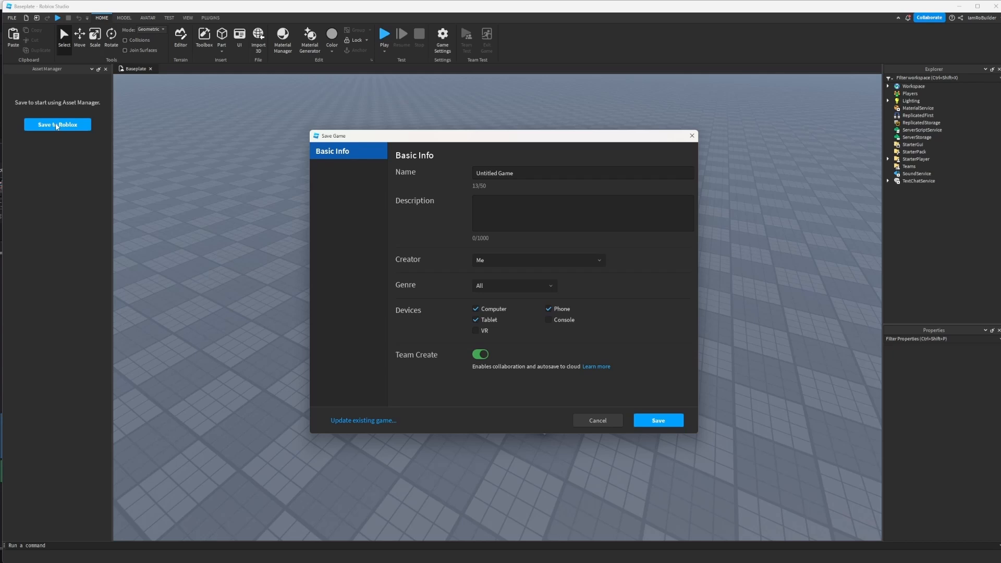
left_click(581, 173)
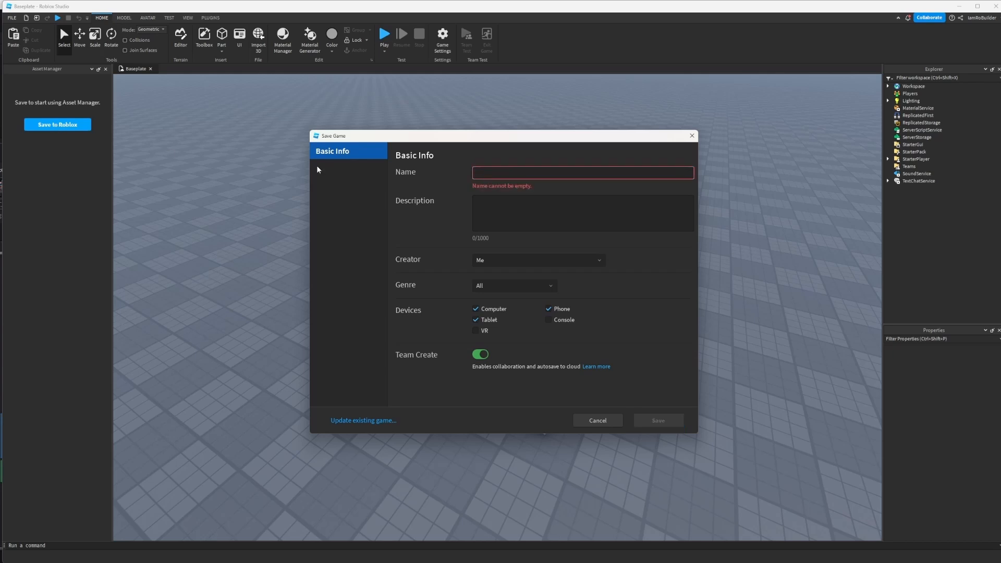
type("Tut")
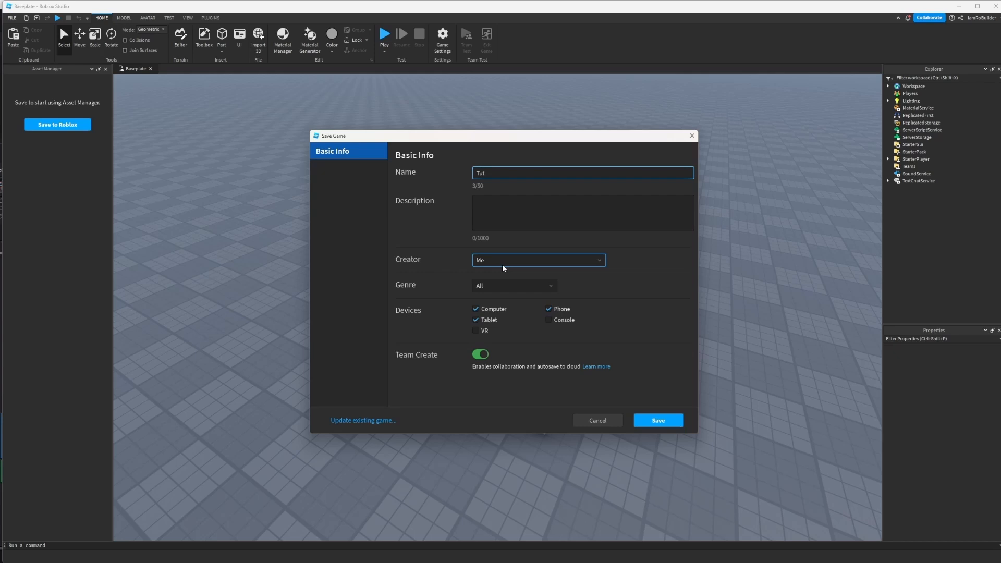
left_click(537, 260)
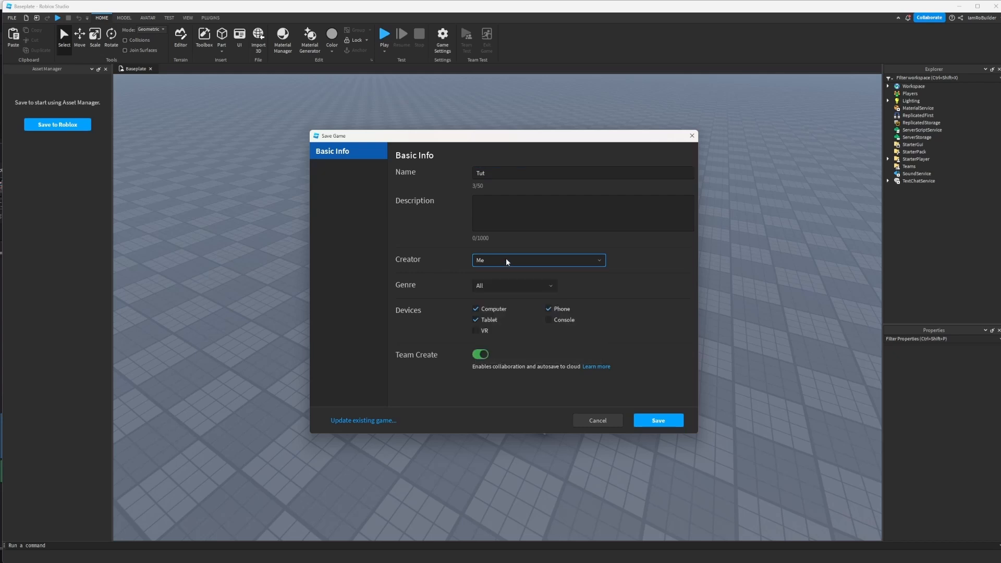
left_click(598, 260)
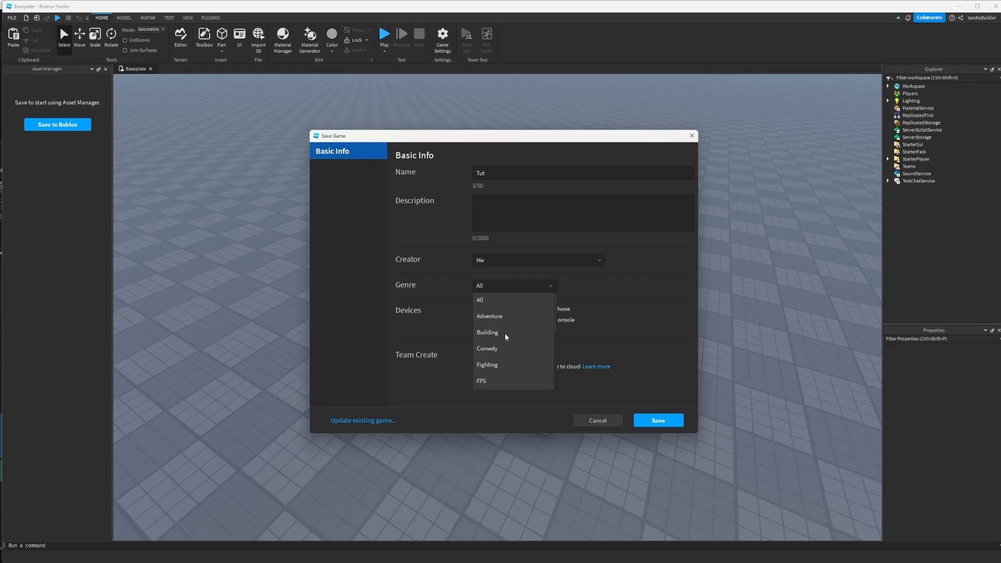
mouse_move(495, 363)
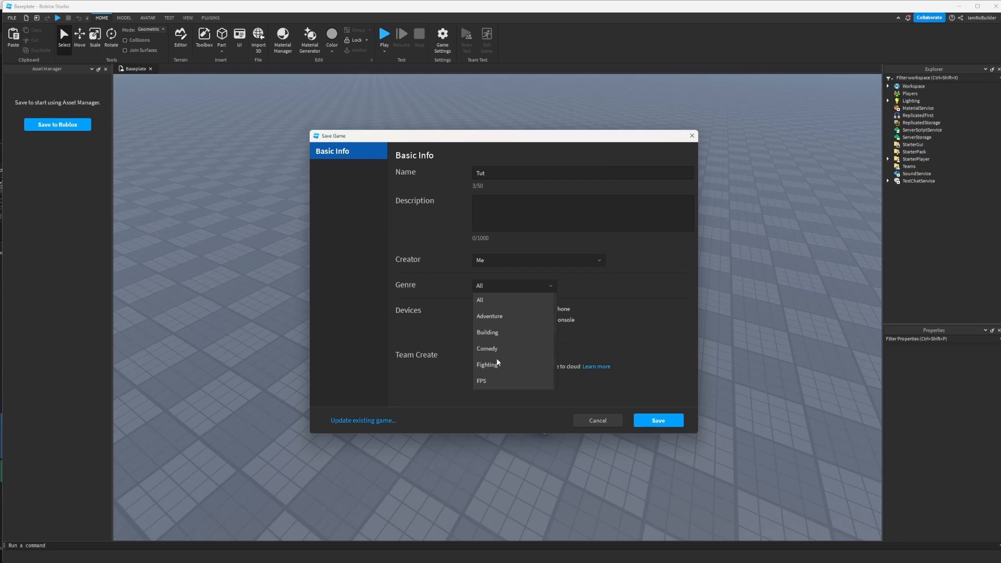
left_click(479, 299)
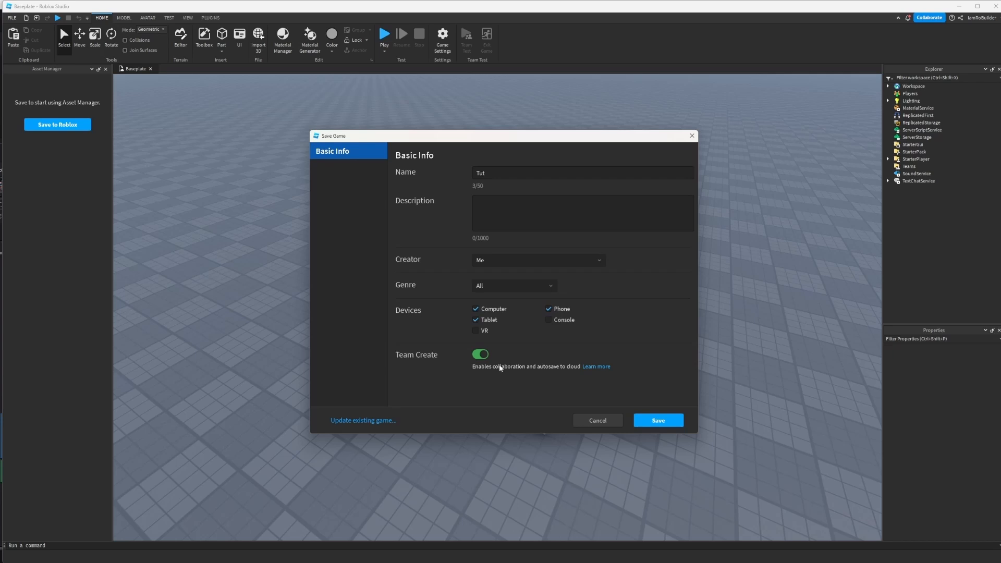
mouse_move(501, 367)
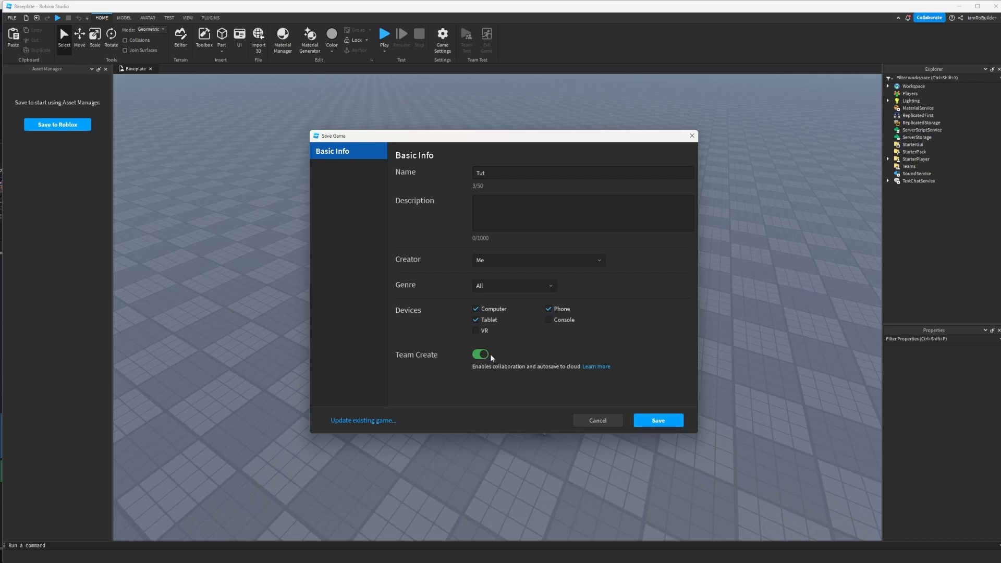
mouse_move(582, 376)
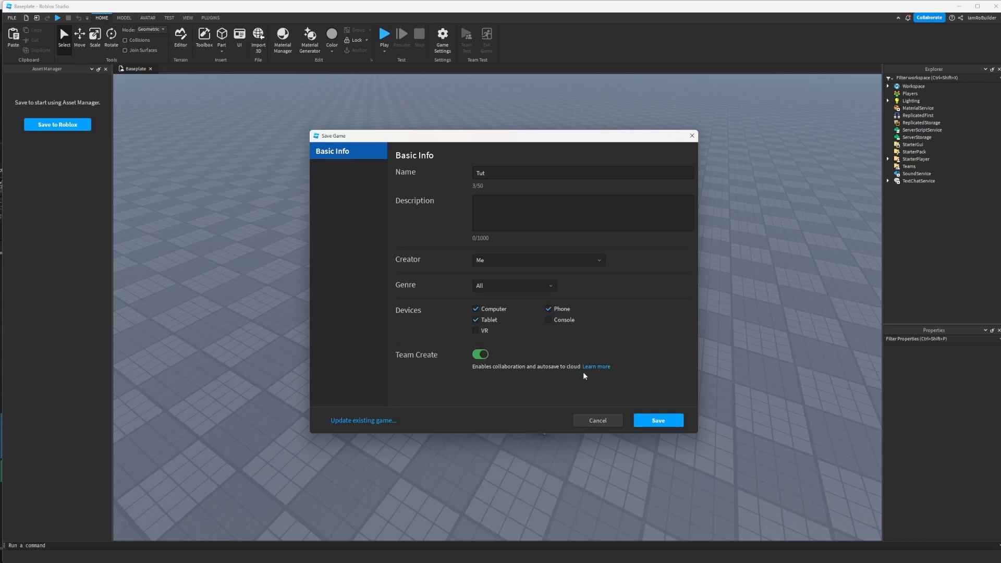
left_click(657, 420)
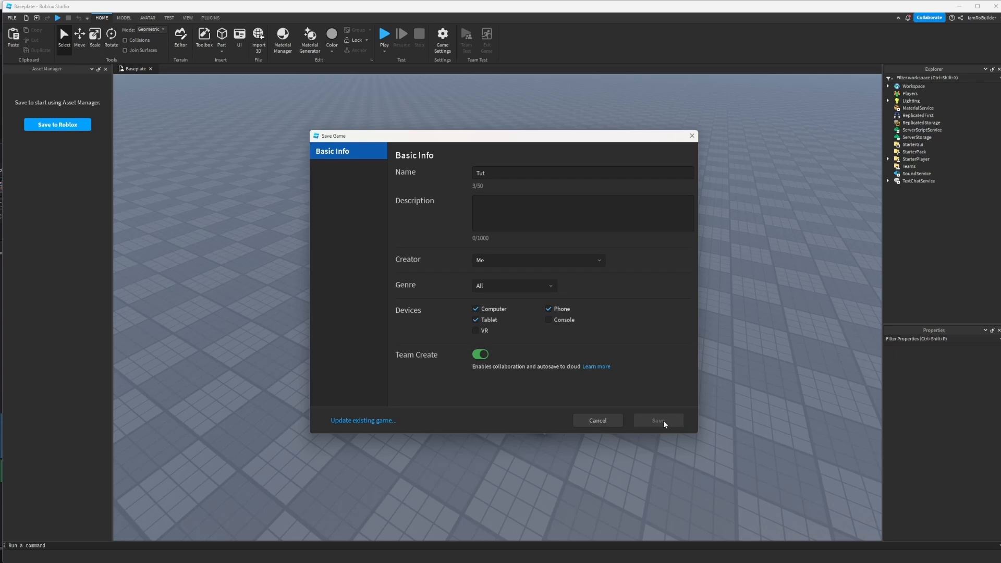
Confirm the save so Studio loads the Tut place.
left_click(657, 420)
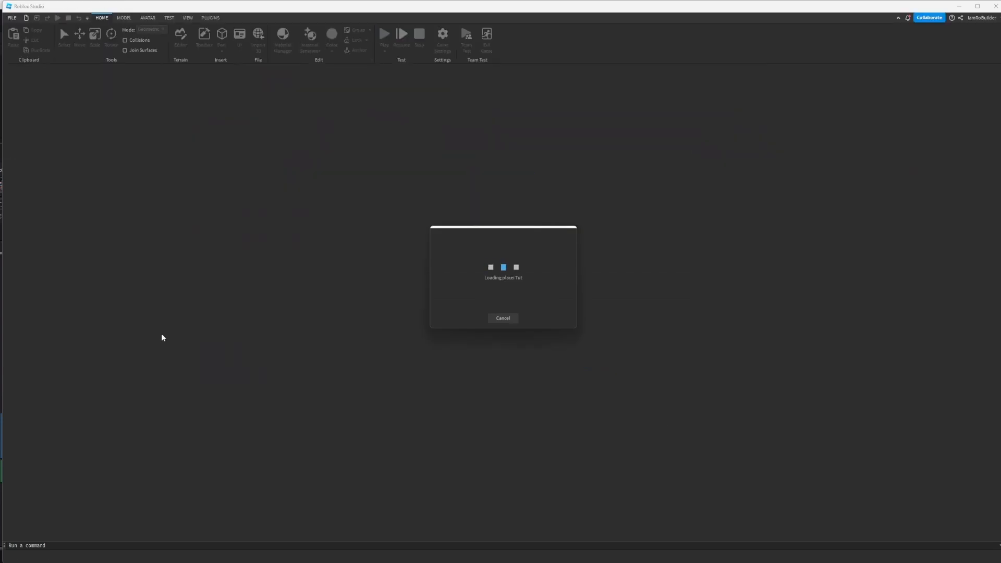
mouse_move(377, 208)
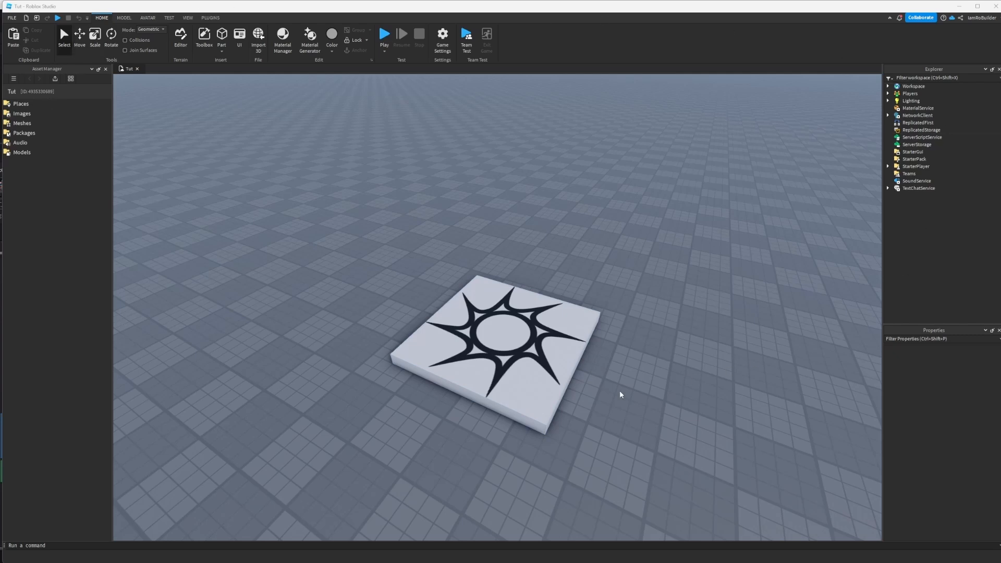
mouse_move(577, 366)
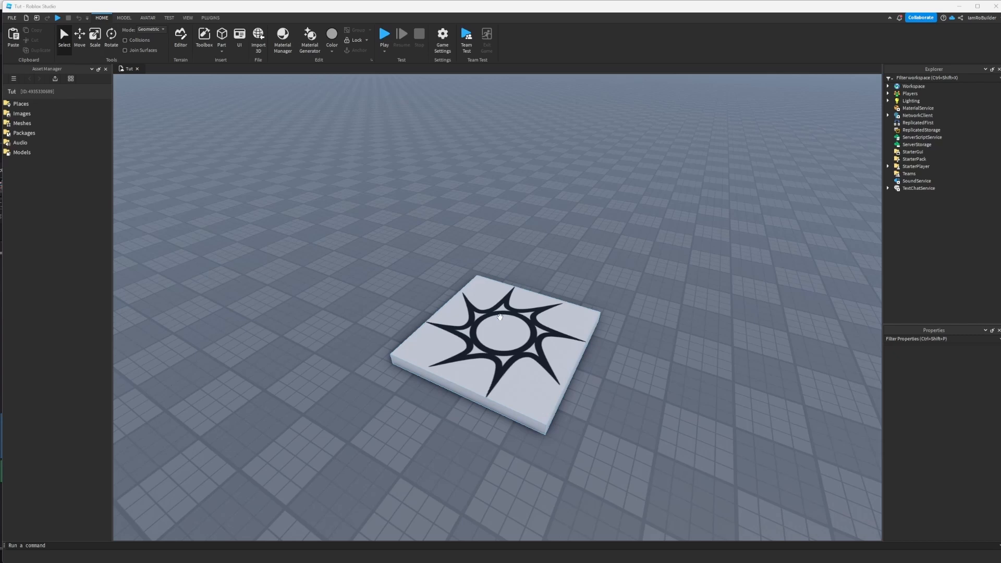
Switch over to the Selfie Simulator X place.
scroll("down", 3)
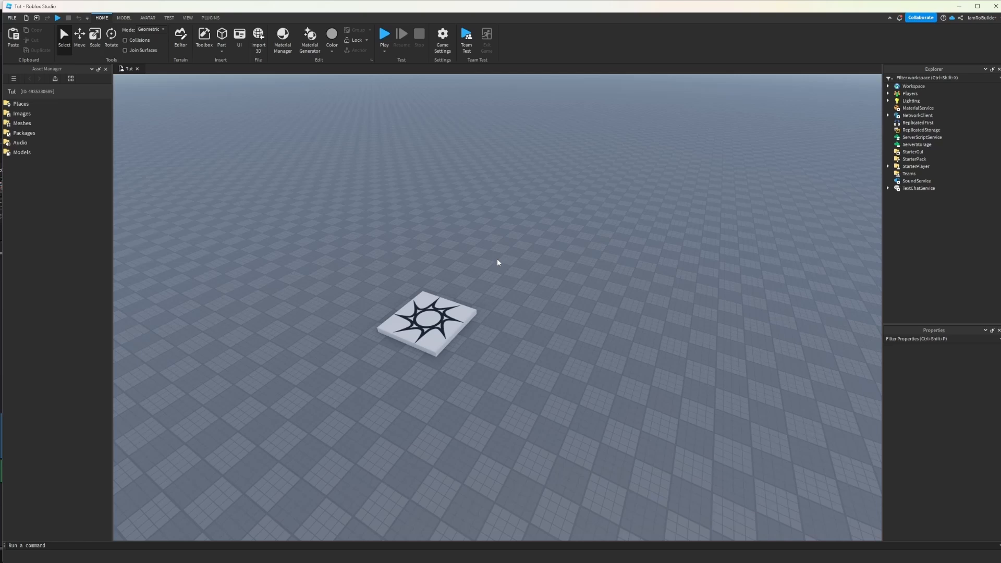
mouse_move(483, 254)
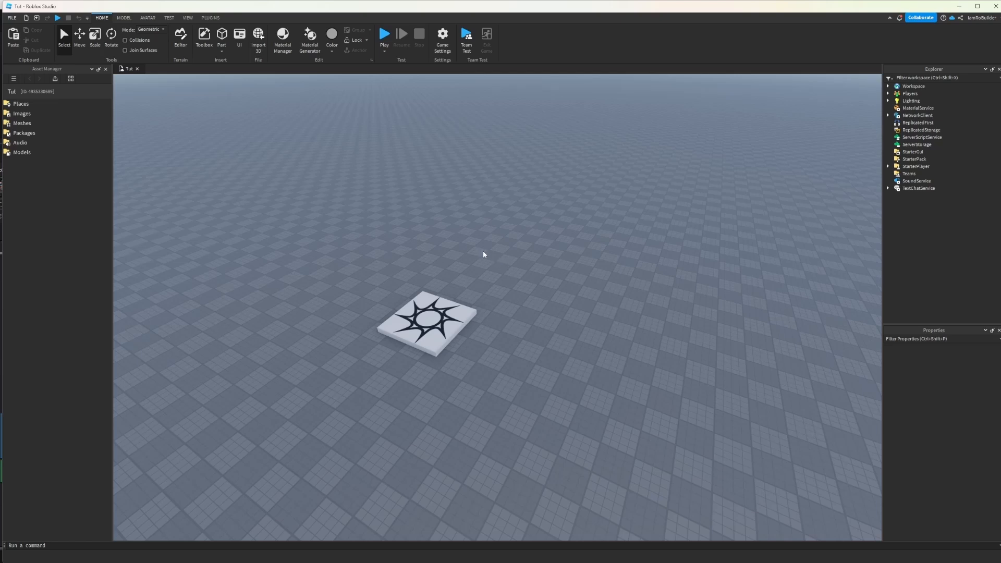
left_click(426, 317)
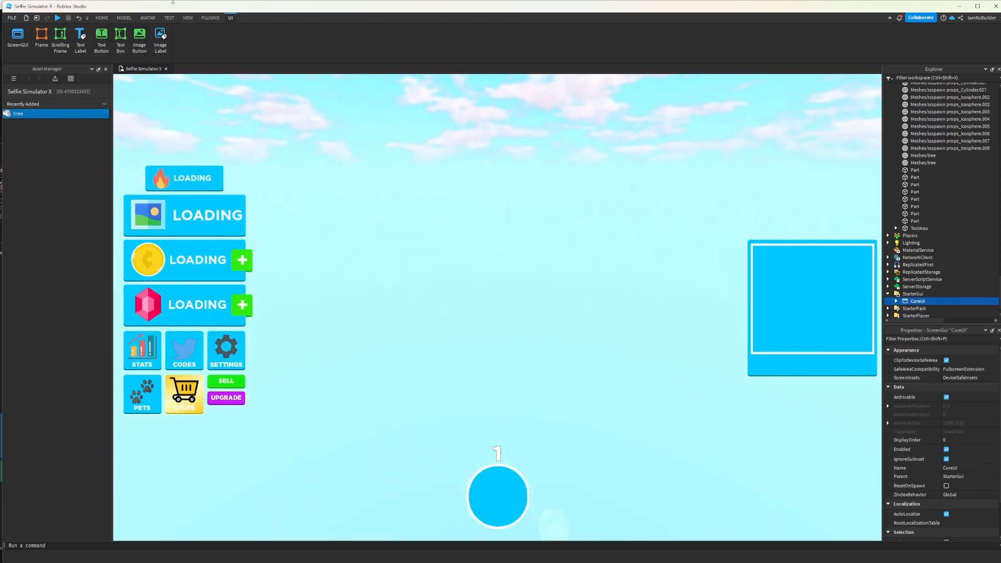
Hide the ScreenGui interface, glance at the Model tab, and return to Home.
left_click(102, 17)
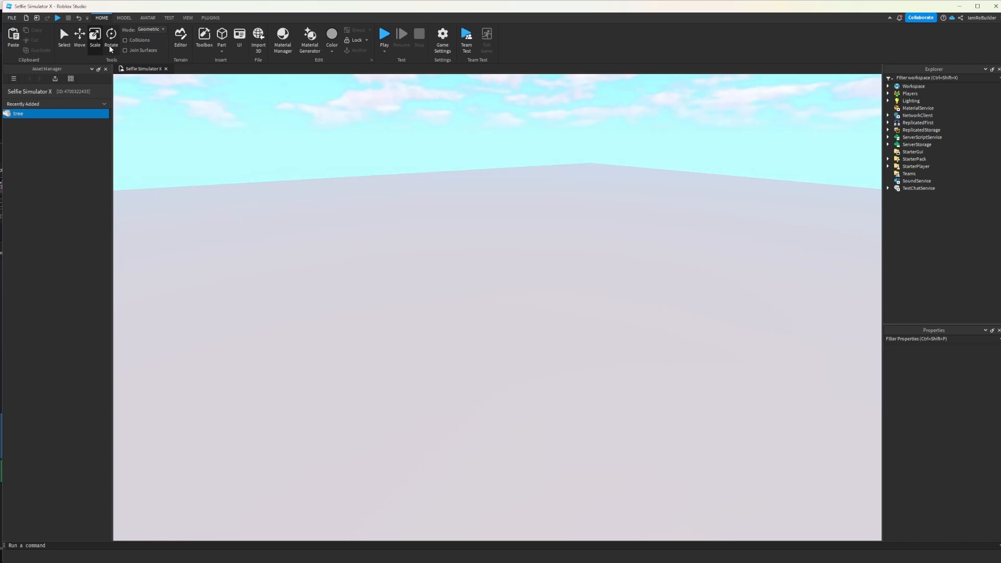
left_click(124, 18)
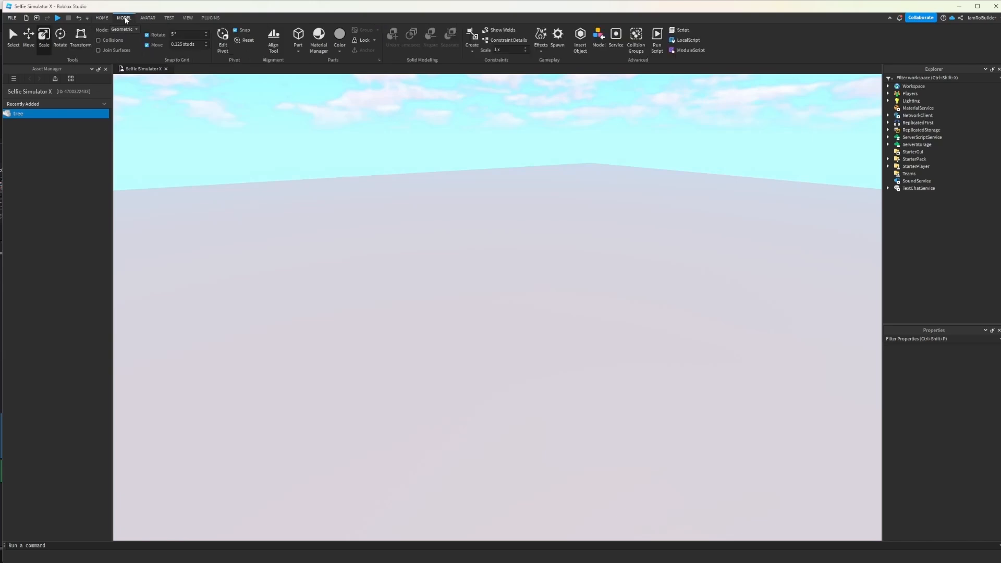
left_click(185, 34)
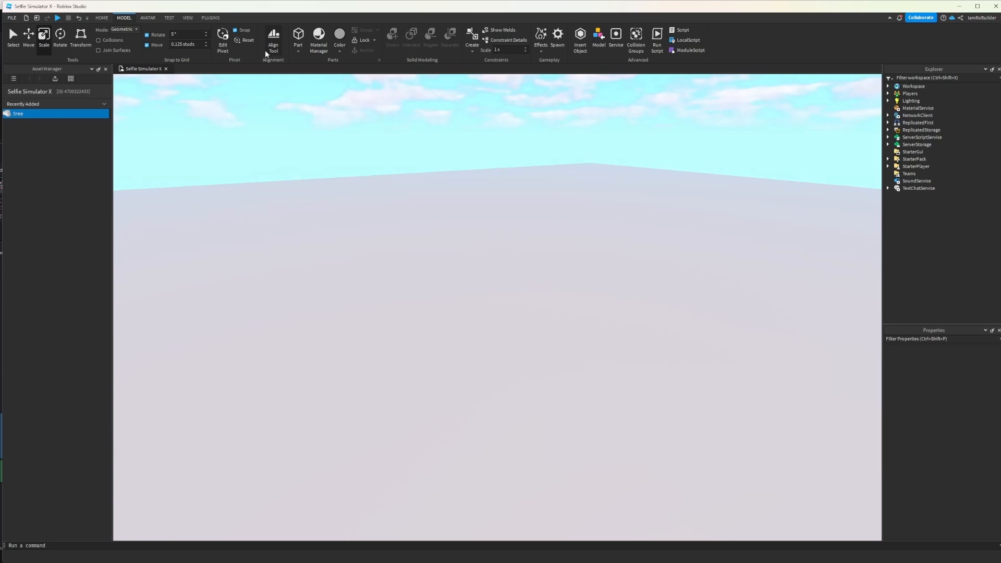
left_click(102, 17)
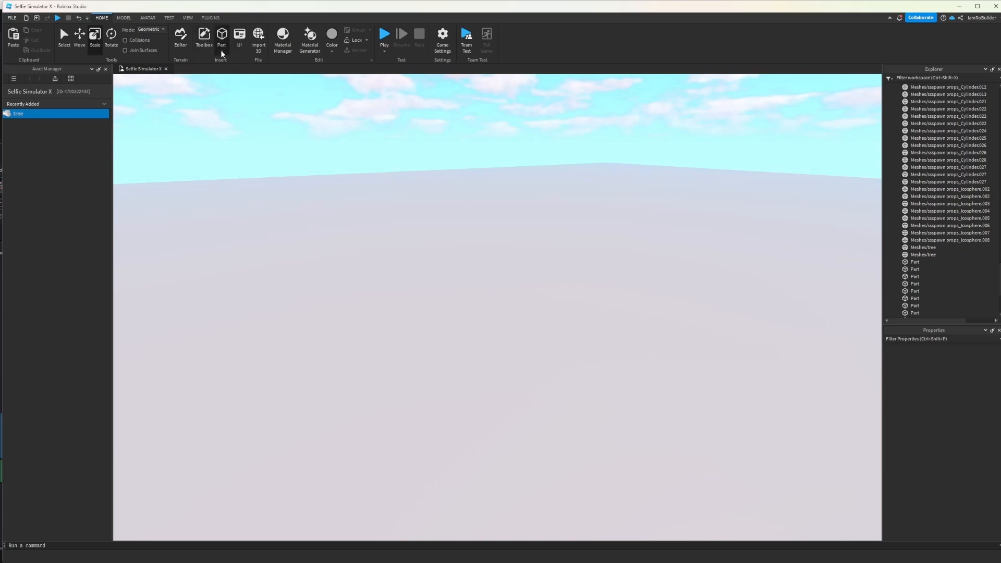
Insert a Block part from the Part dropdown on the Home tab.
left_click(222, 37)
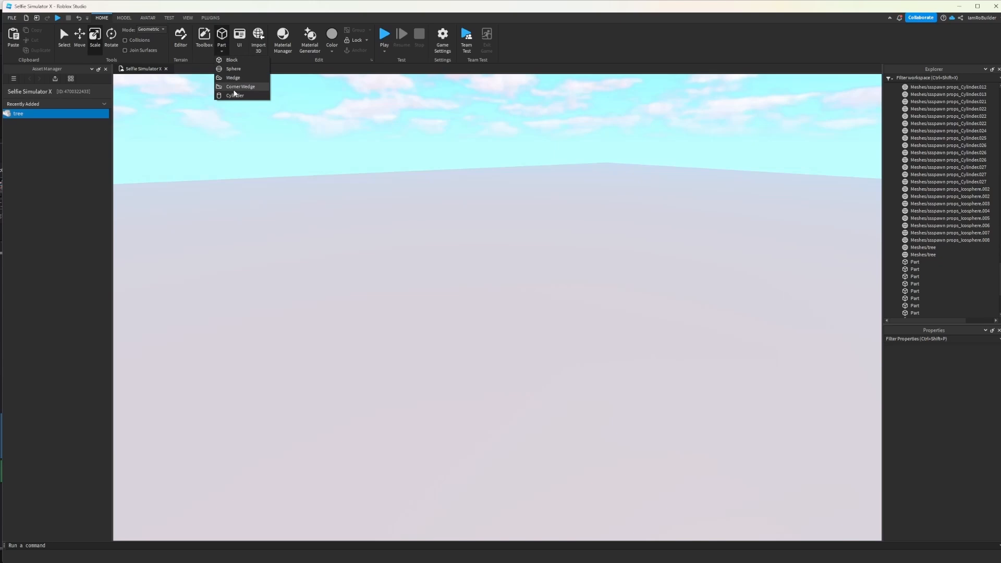
mouse_move(245, 59)
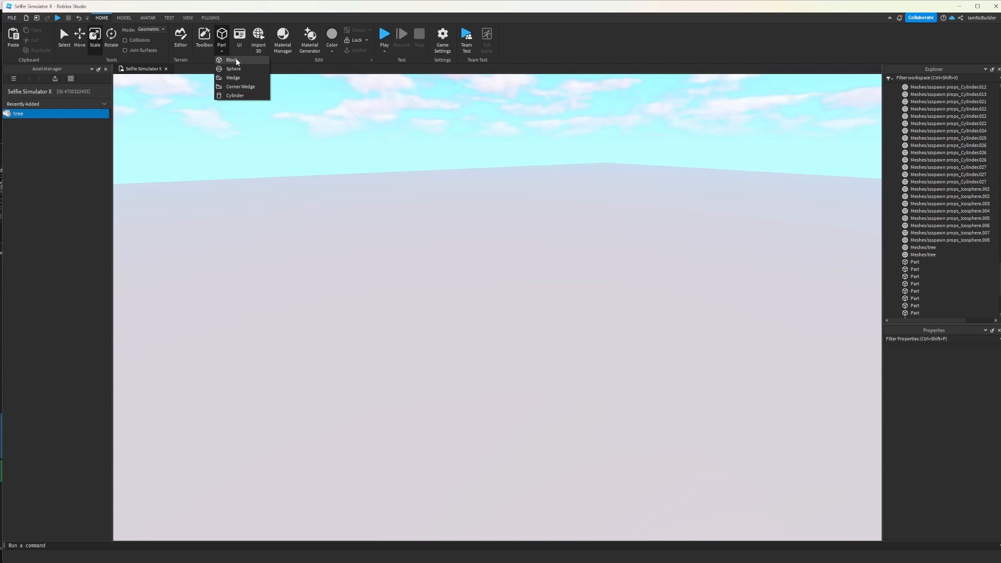
left_click(230, 59)
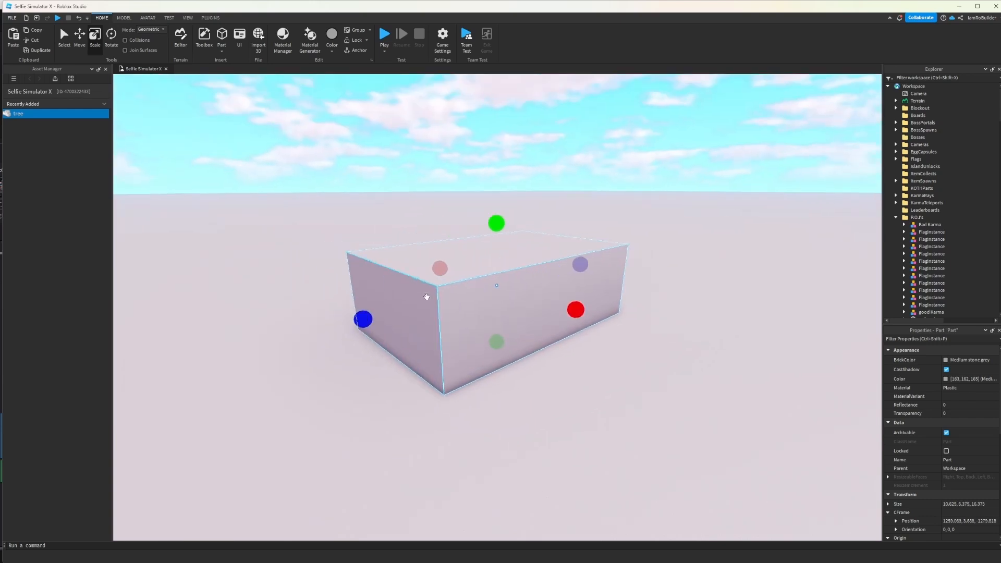
Scale the block's height up and open the Material Manager.
scroll("down", 3)
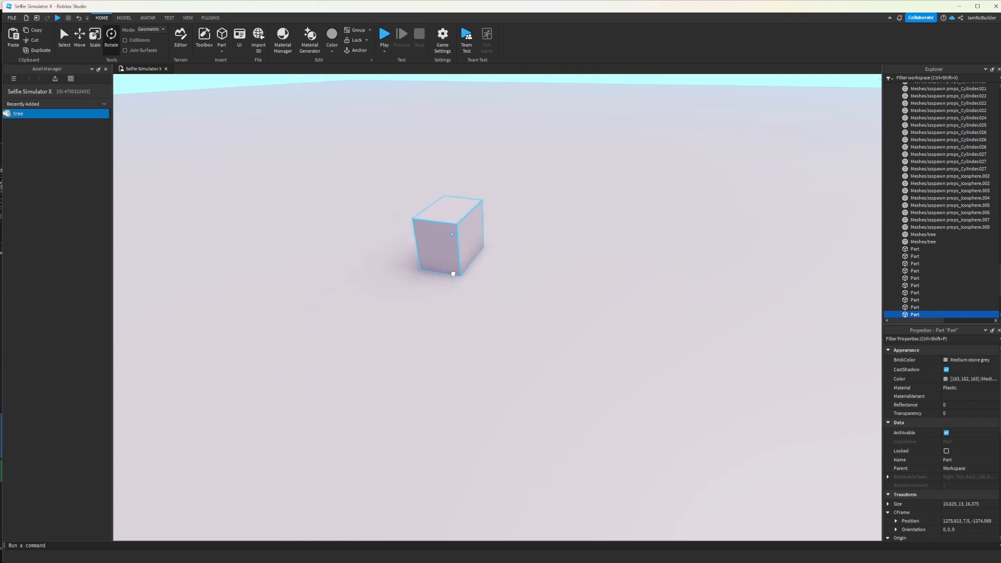
left_click(124, 17)
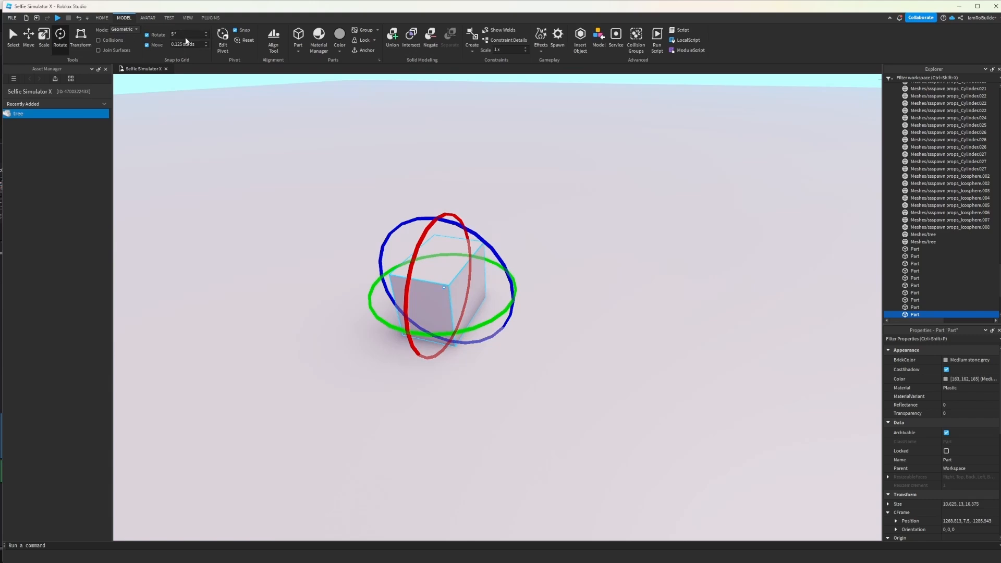
left_click(102, 18)
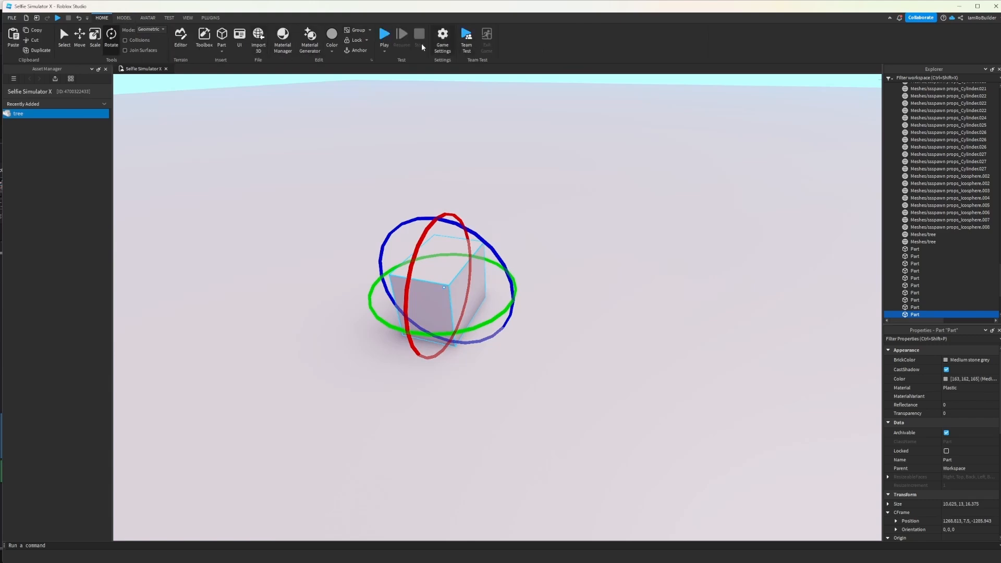
left_click(282, 39)
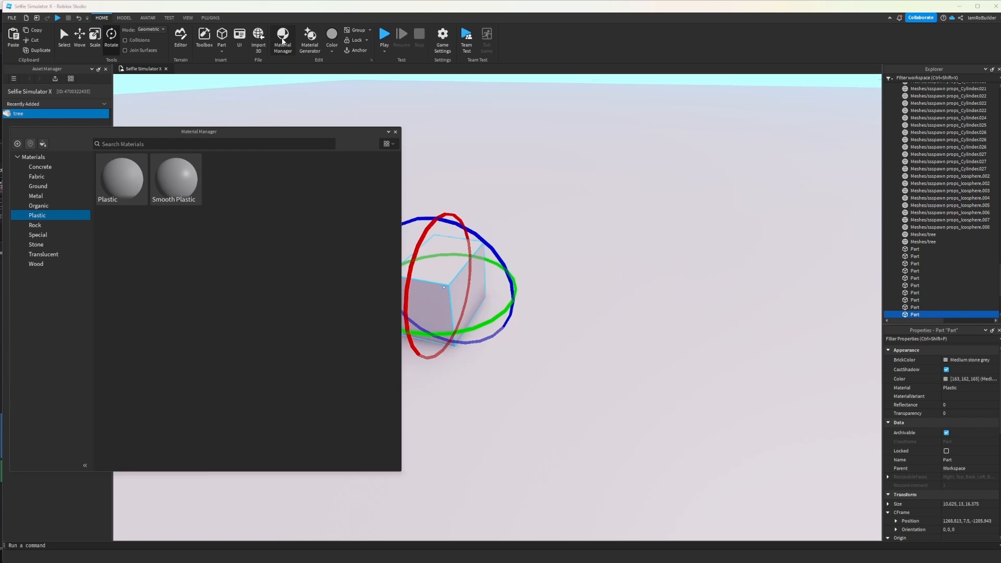
Browse Concrete, Organic and Special materials, try Force Field, then apply Fabric to the block.
left_click(39, 167)
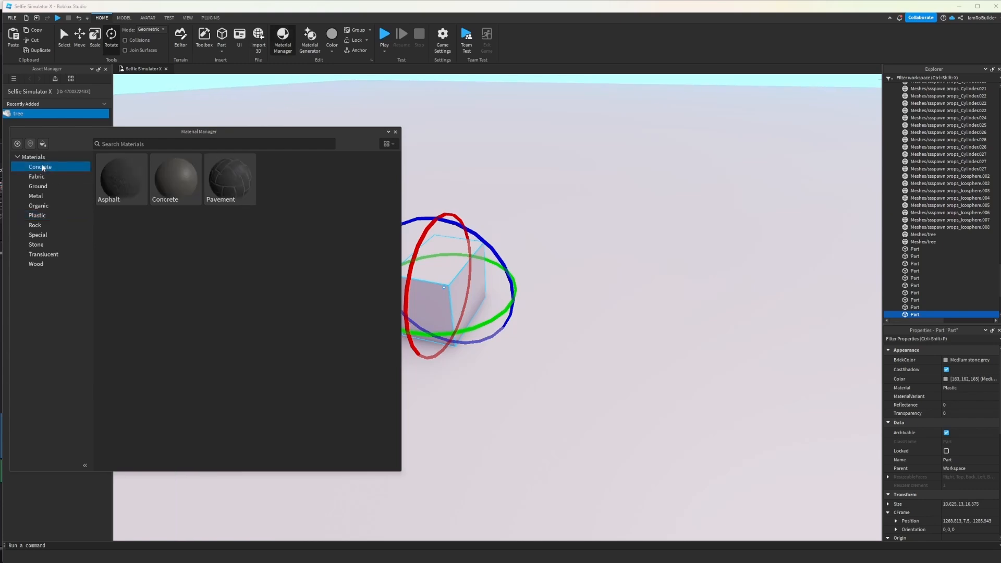
left_click(38, 205)
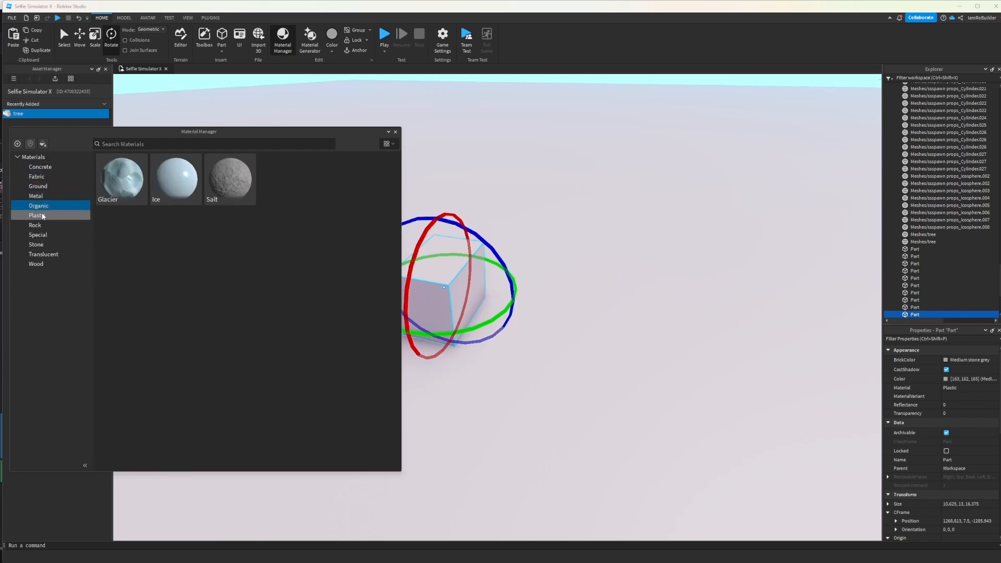
left_click(37, 234)
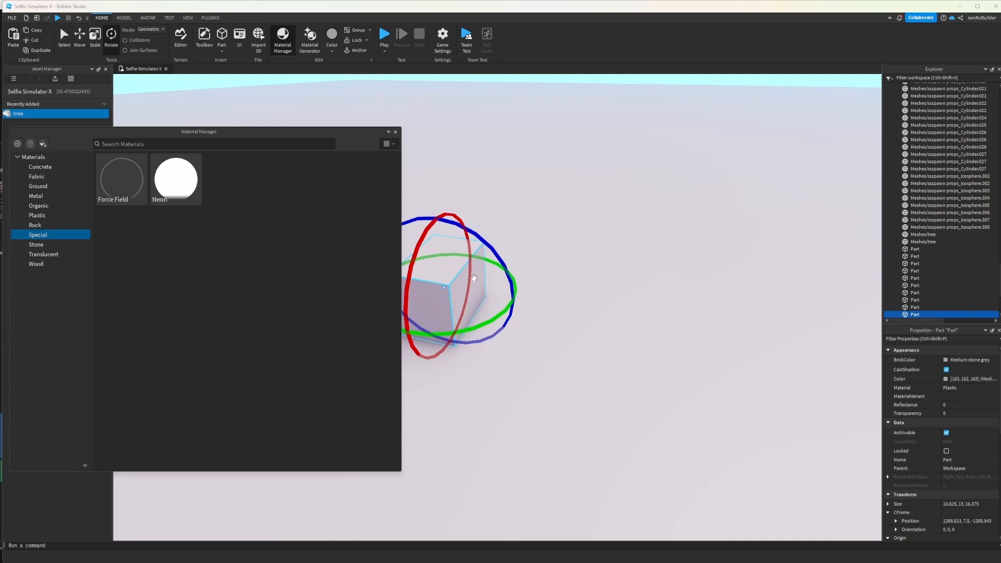
mouse_move(176, 179)
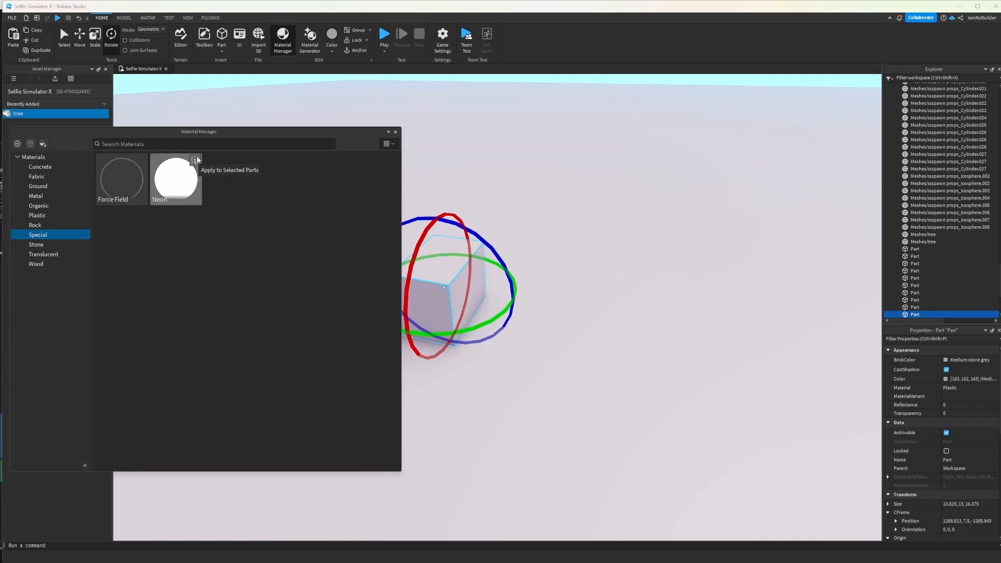
mouse_move(196, 167)
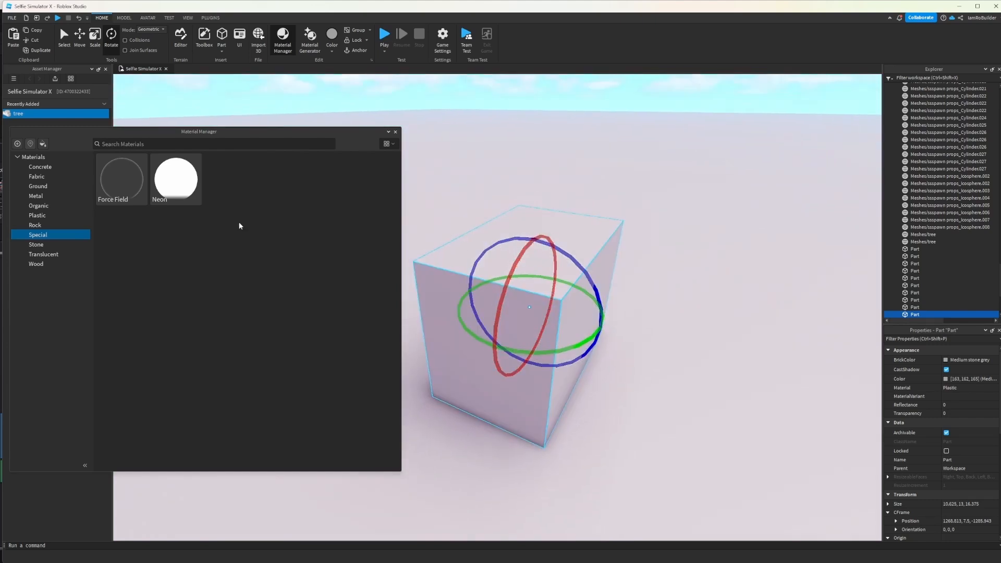
left_click(121, 177)
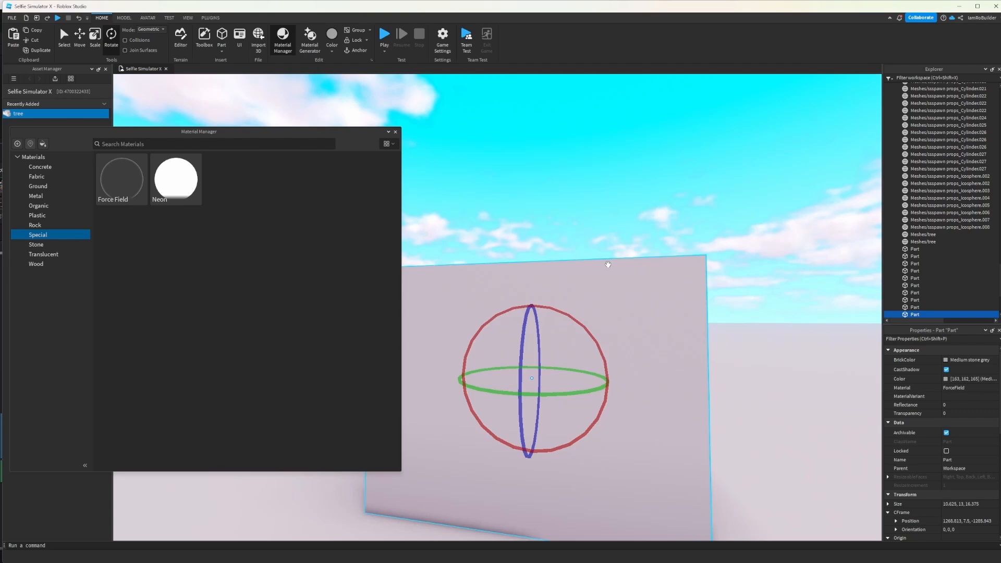
left_click(36, 176)
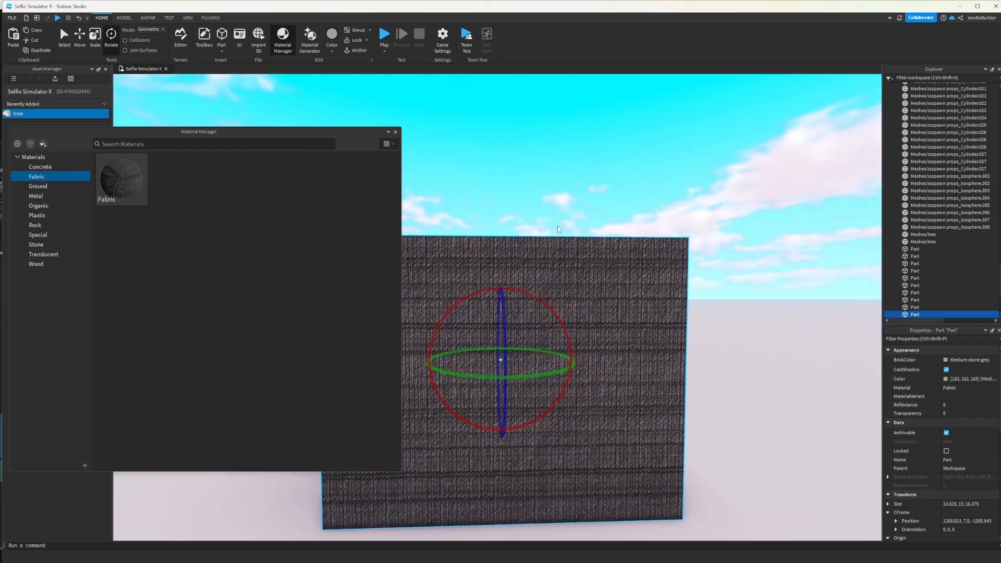
left_click_drag(555, 230, 555, 274)
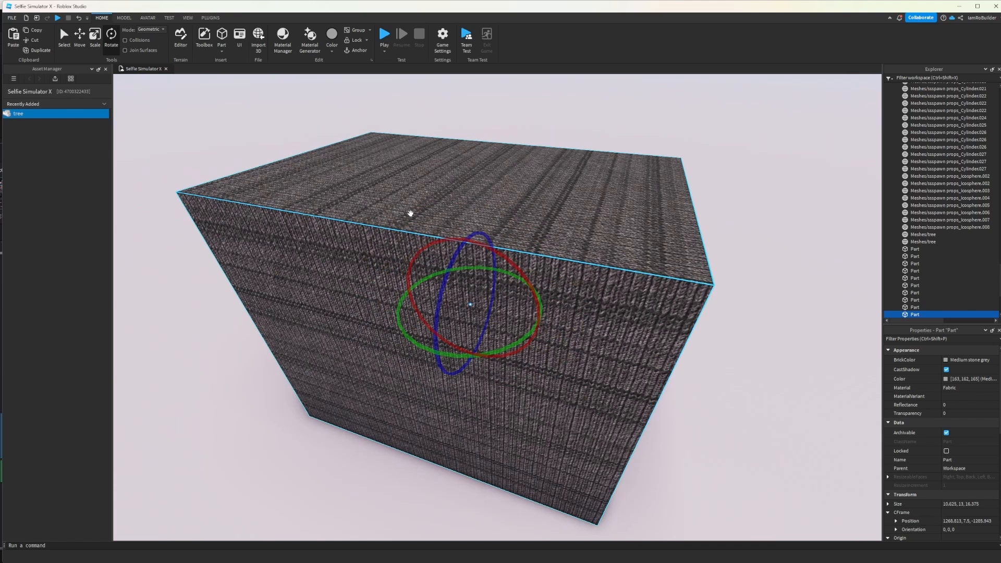
left_click(309, 36)
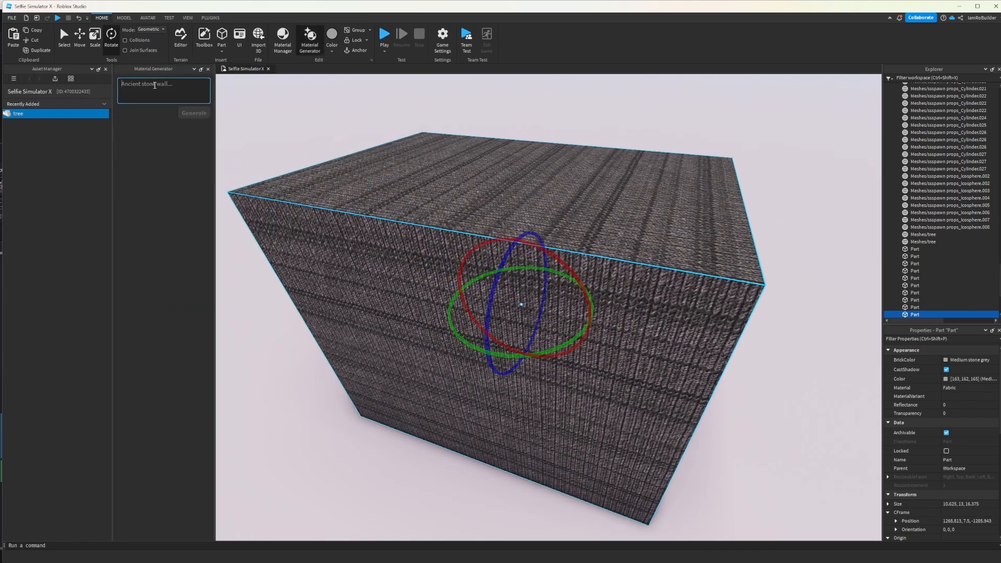
Generate AI material options from the prompt 'fabric' and preview them on the block.
left_click(163, 89)
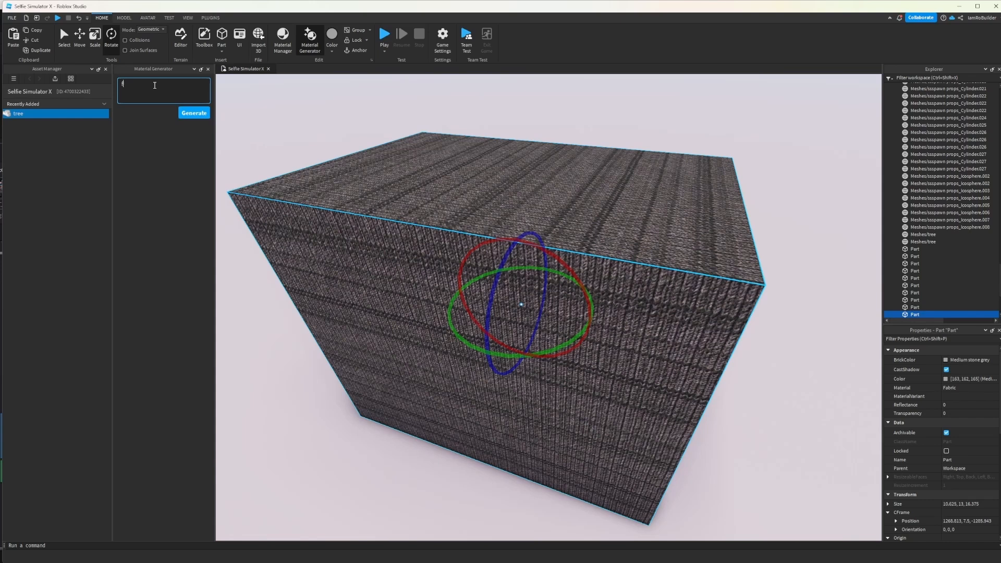
type("fabric")
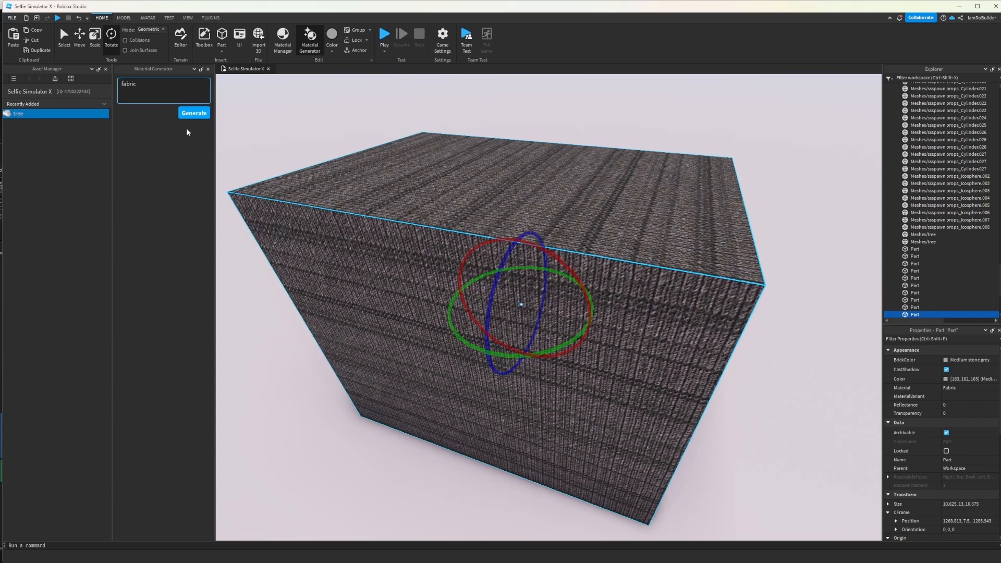
left_click(194, 113)
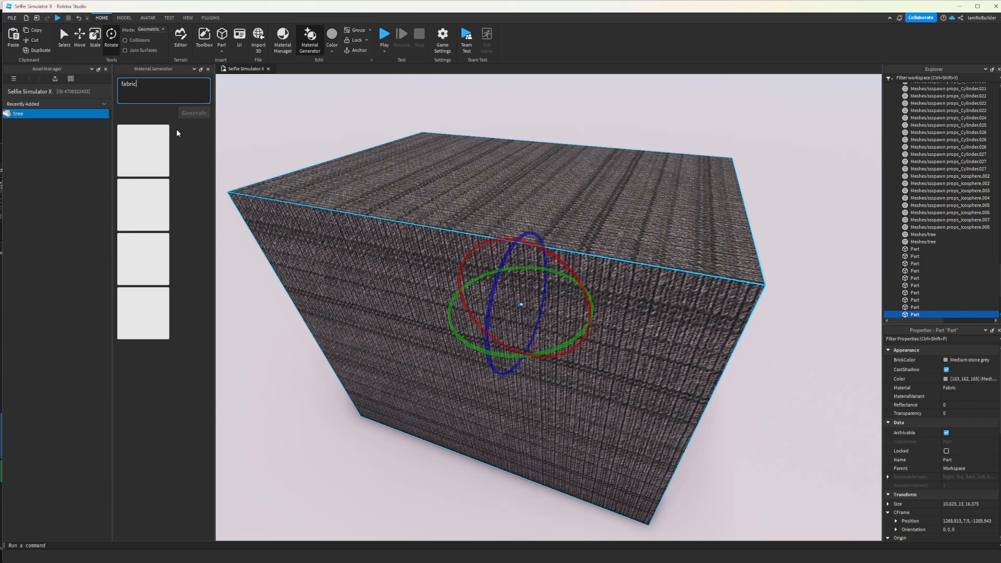
mouse_move(185, 150)
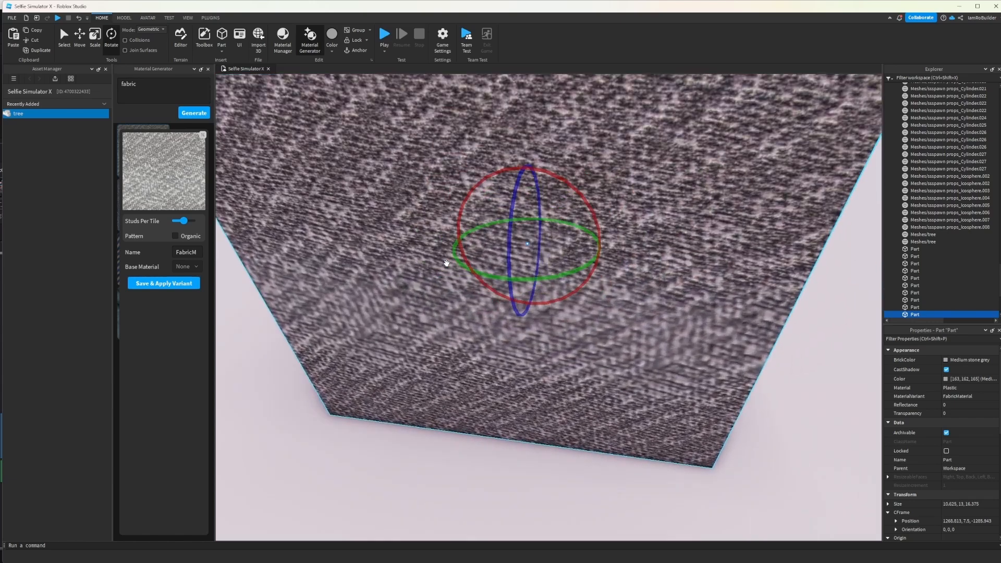
left_click_drag(192, 220, 172, 220)
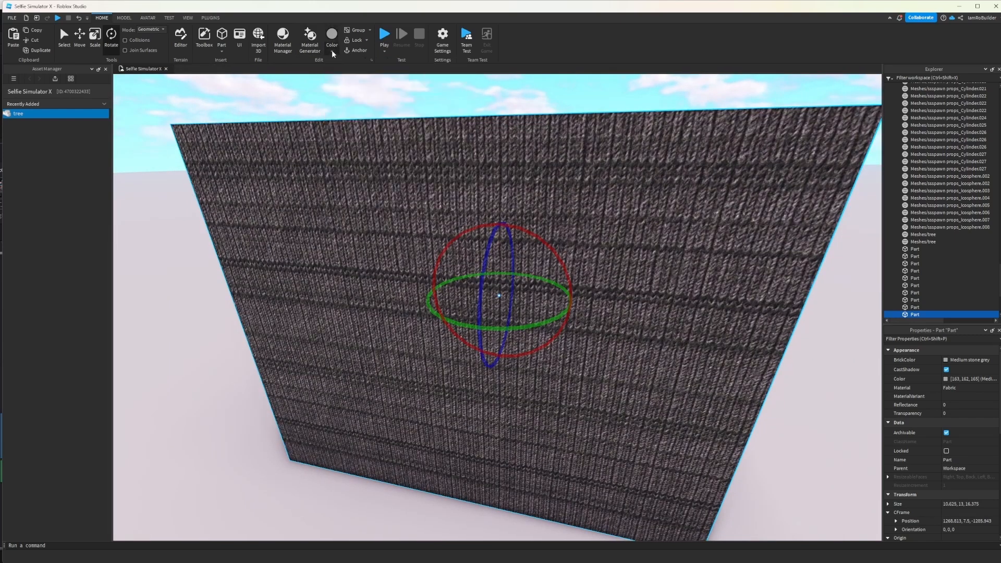
Navigate the Asset Manager up to Selfie Simulator X's Places folder.
left_click(332, 35)
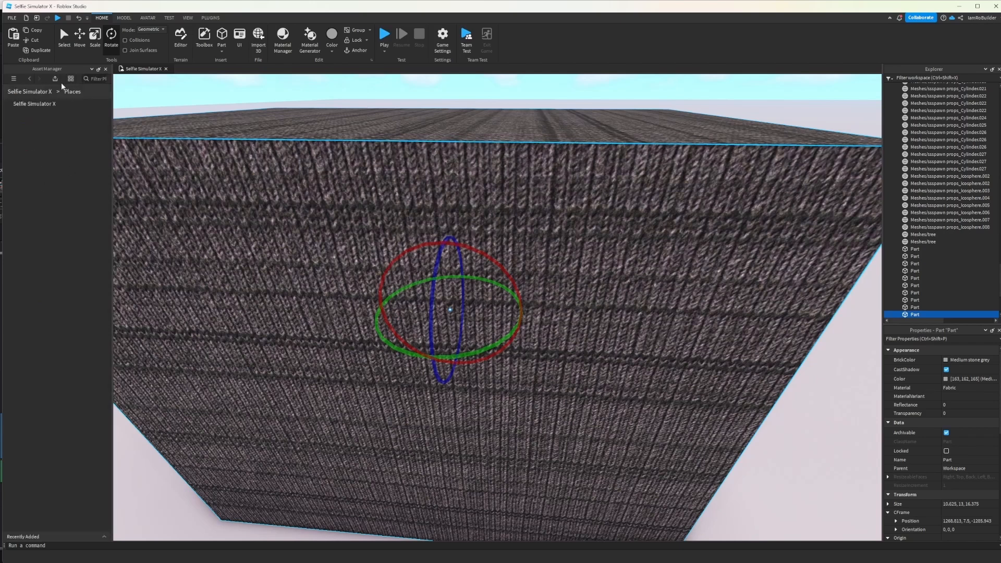
mouse_move(55, 77)
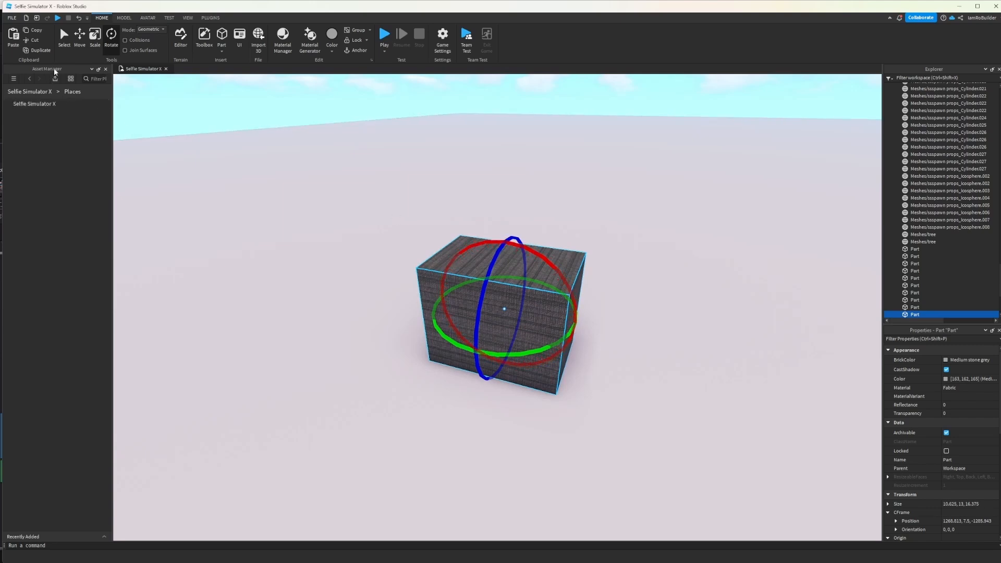
mouse_move(205, 105)
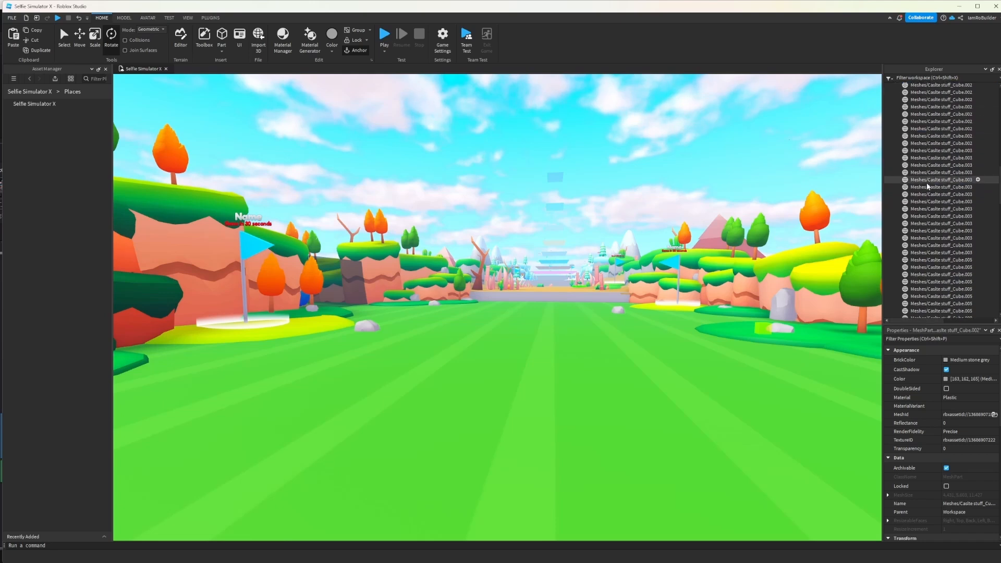
Collapse the castle mesh list and Workspace in Explorer, then select Lighting.
left_click(887, 86)
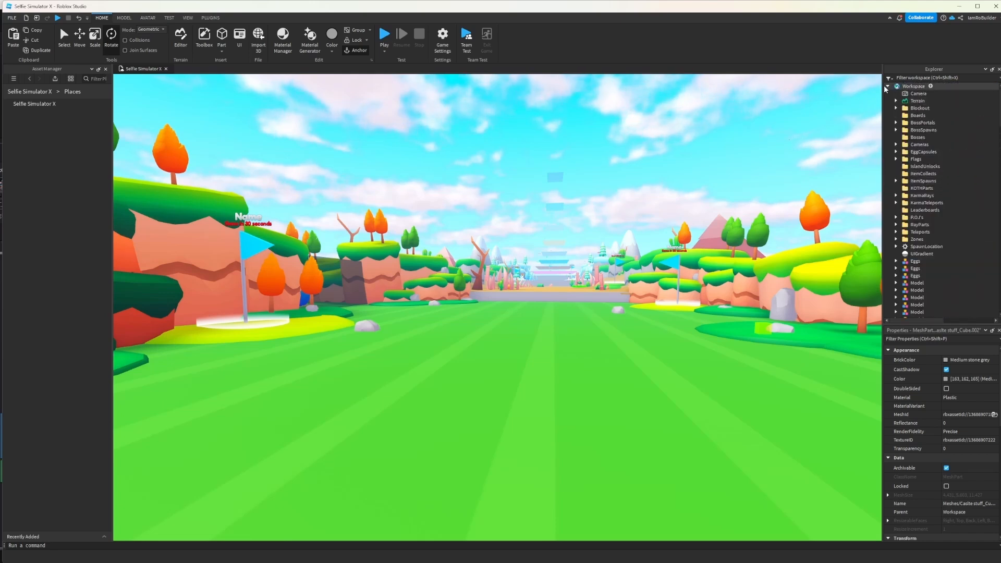
left_click(887, 86)
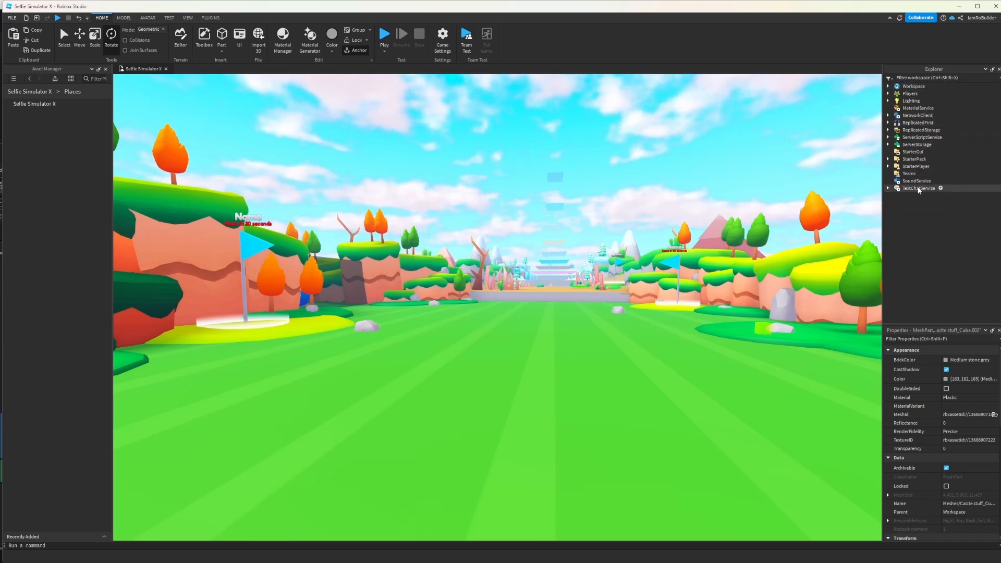
left_click(888, 86)
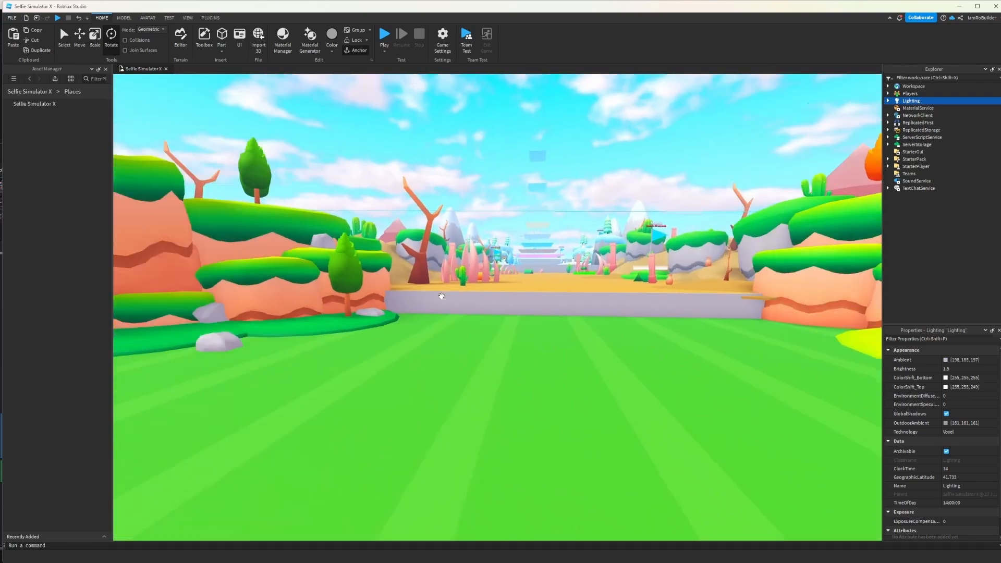
Select Lighting's Atmosphere, raise Density to fog the map, then lower it again.
left_click(888, 100)
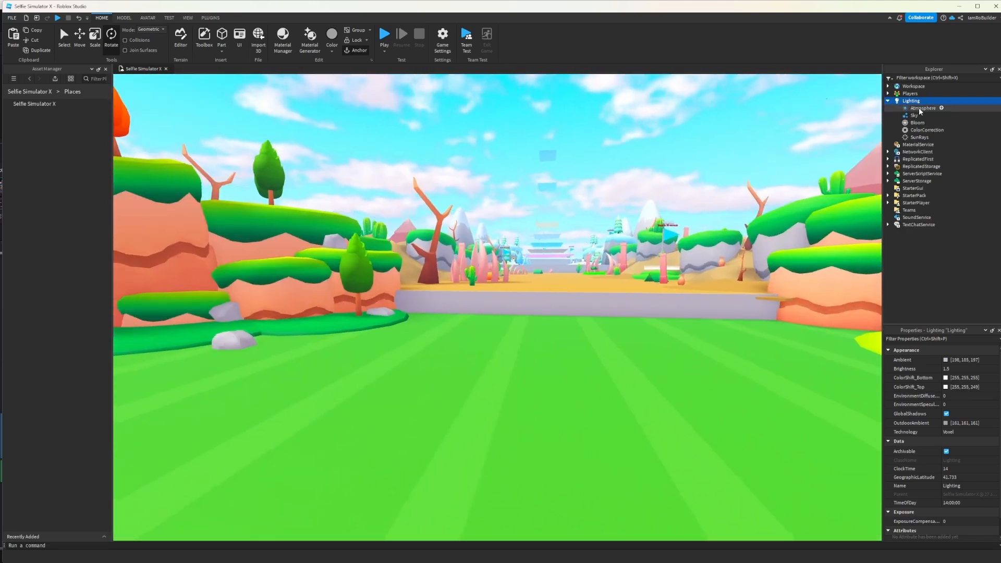
left_click(922, 107)
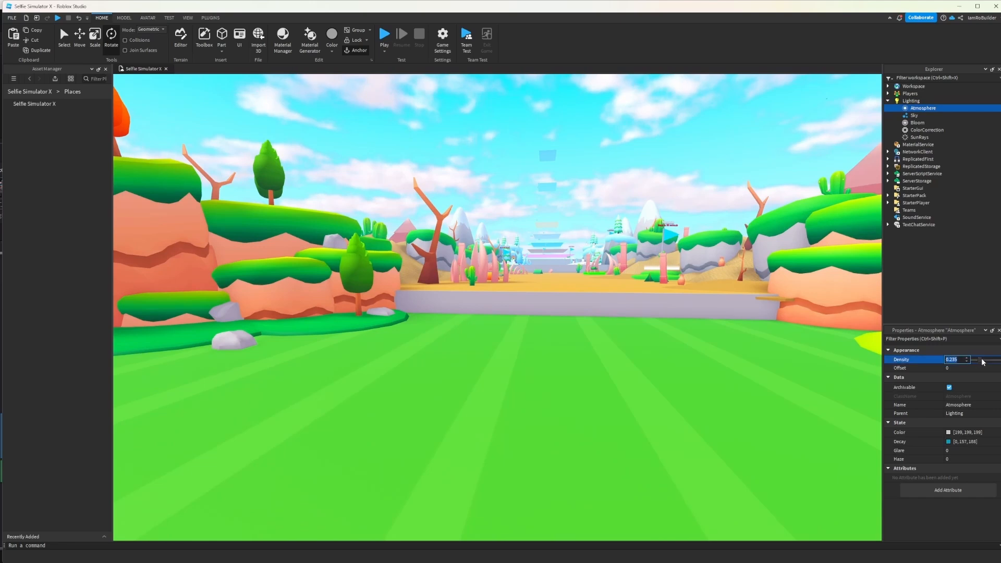
left_click_drag(973, 359, 993, 360)
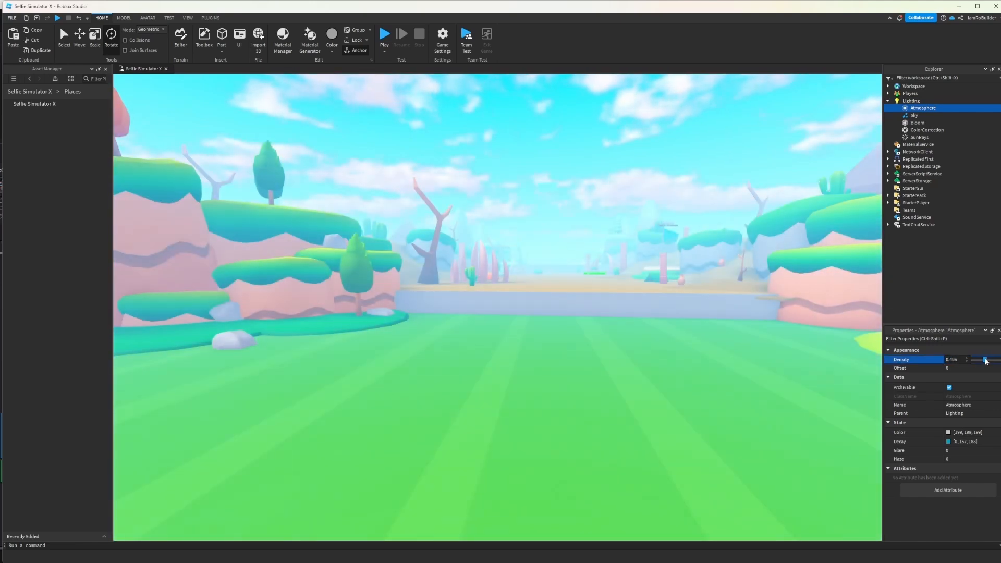
left_click_drag(985, 359, 981, 359)
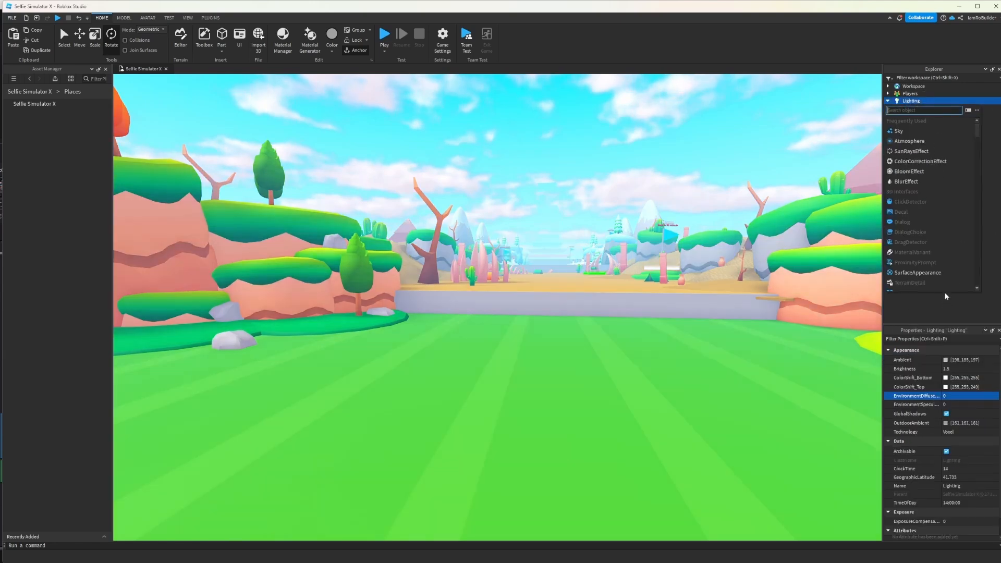
scroll("down", 3)
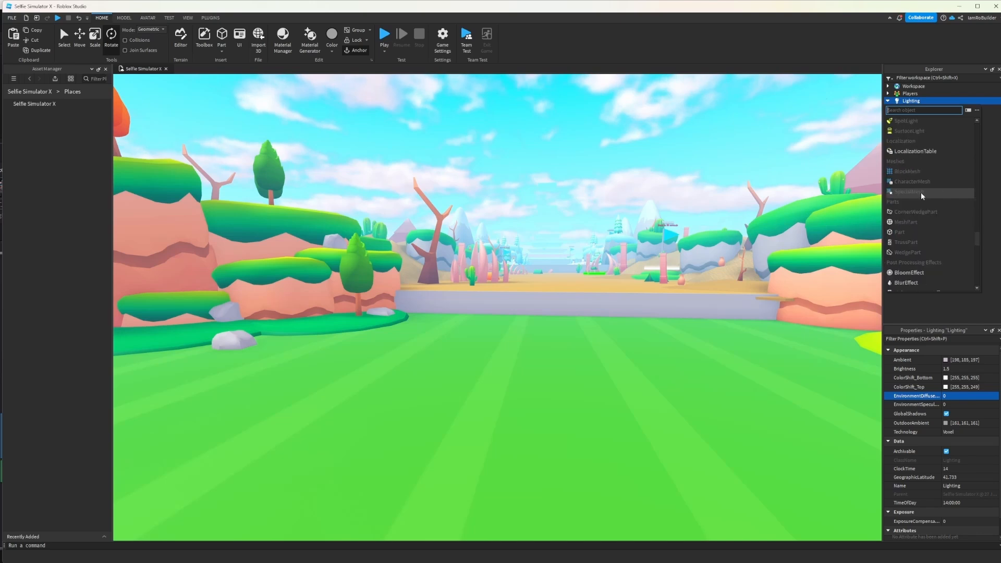
scroll("down", 3)
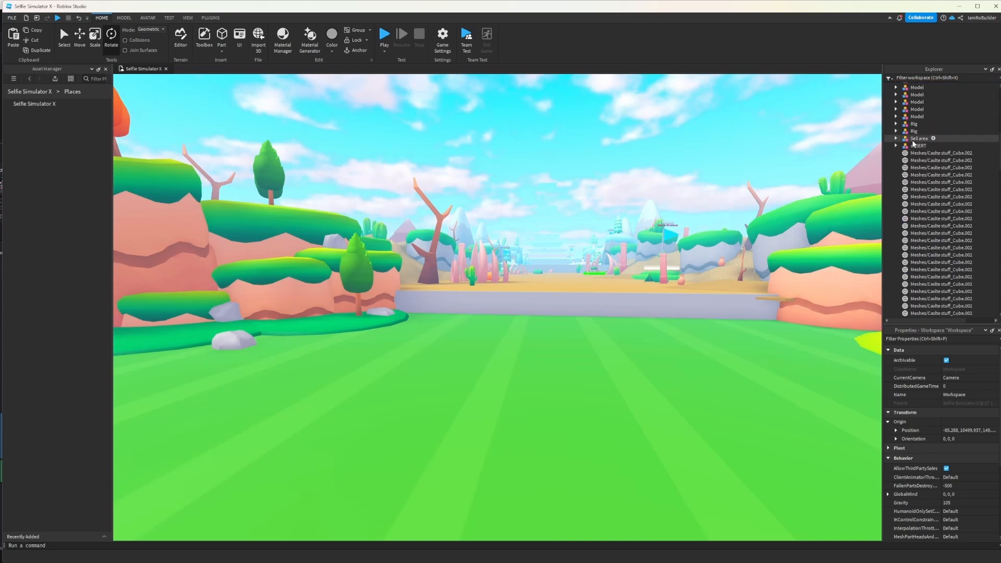
Select a Castle stuff mesh part in Explorer and scroll through its properties.
left_click(939, 152)
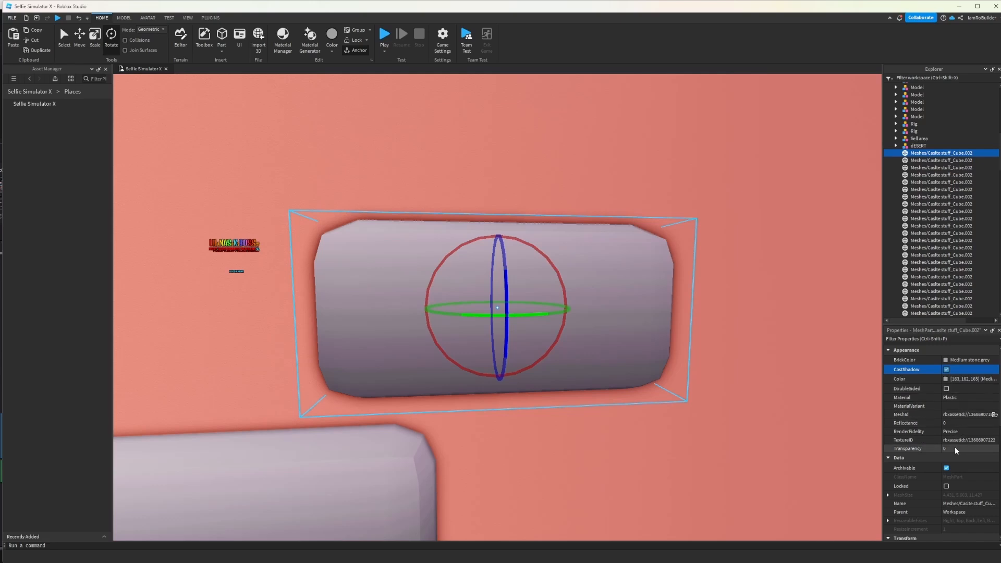
scroll("down", 3)
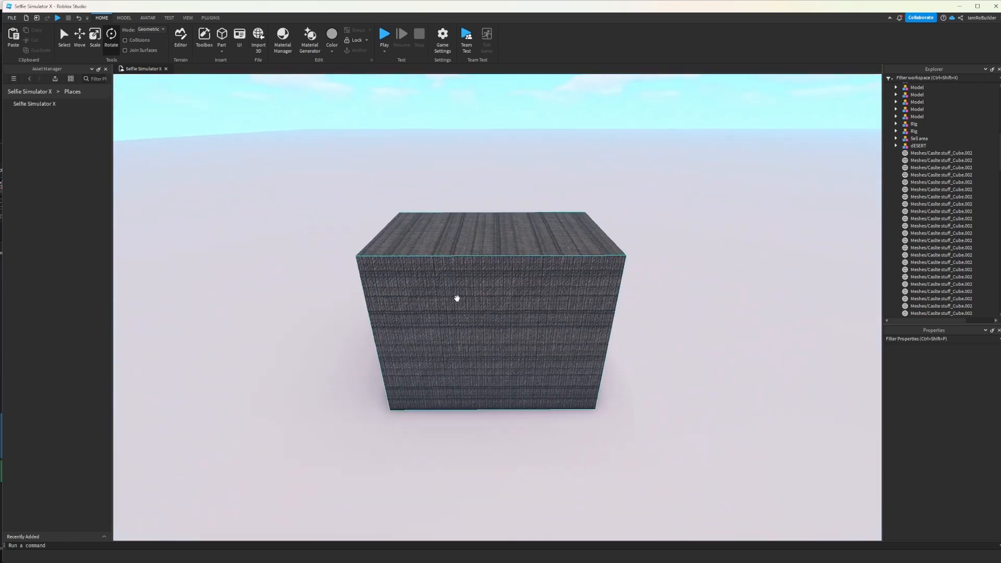
Resize a duplicated fabric block from the Model tab so it overlaps the first.
left_click(124, 18)
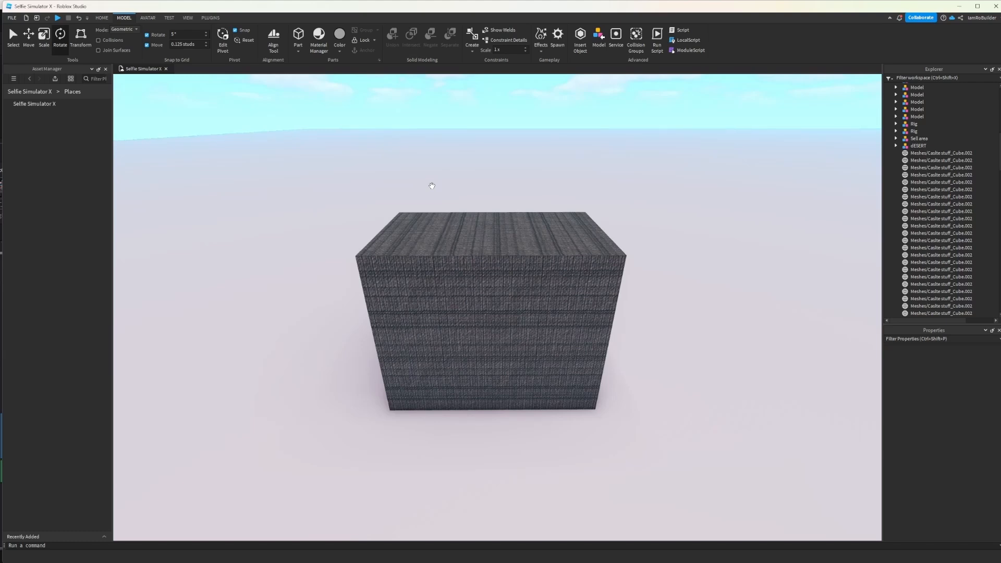
mouse_move(395, 171)
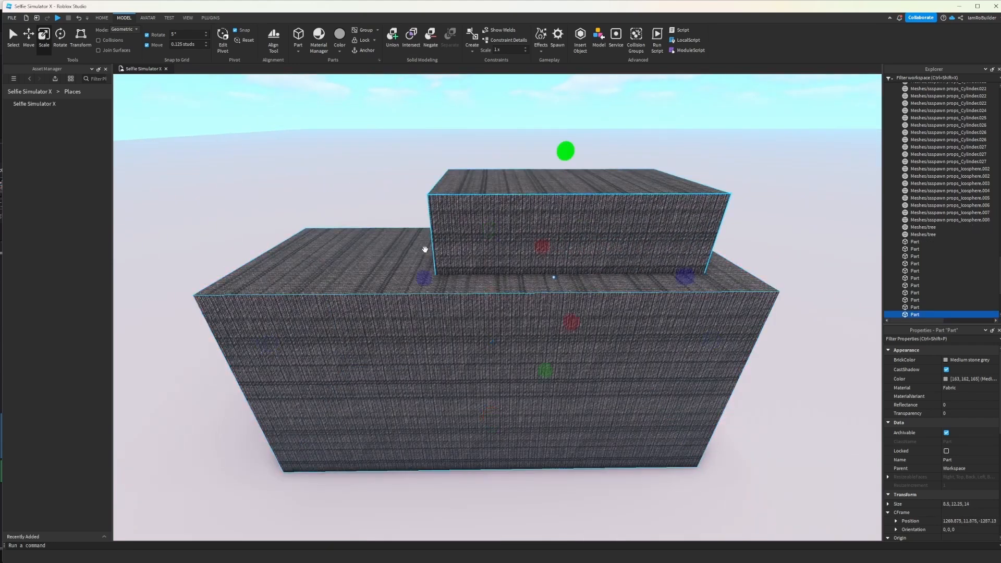
left_click_drag(421, 249, 484, 319)
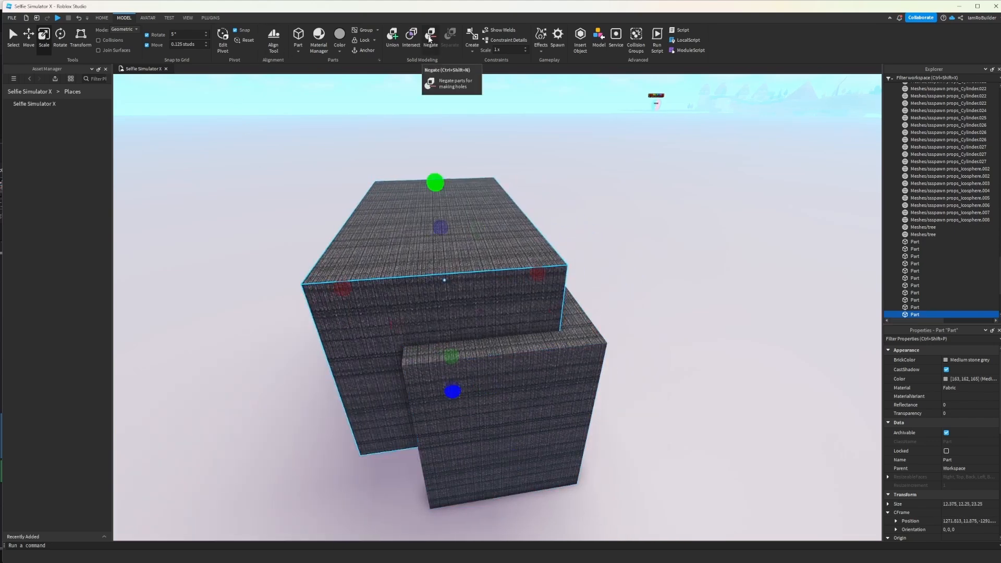
Negate the inner block, union it with the base, and select the resulting couch Union.
left_click(430, 37)
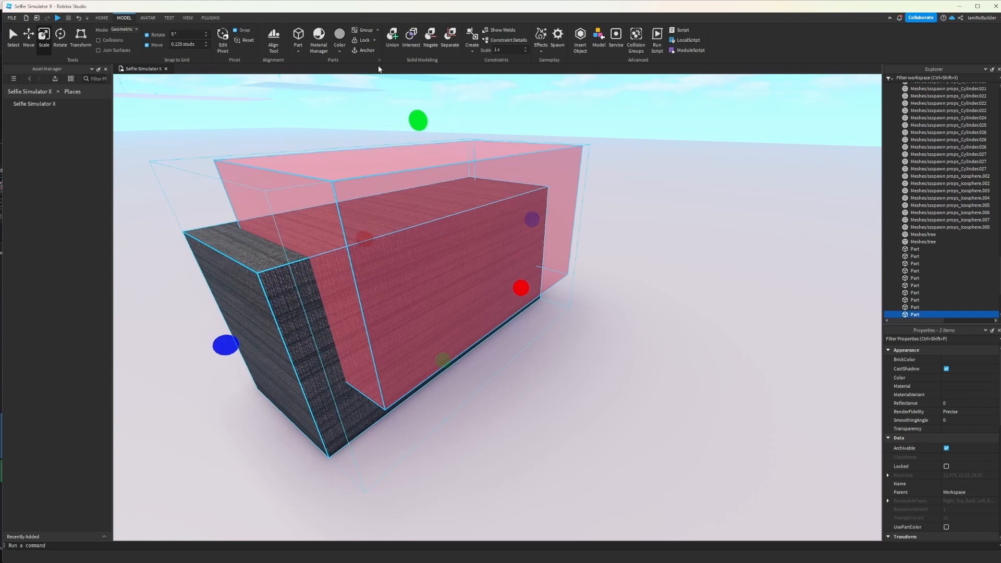
left_click(393, 36)
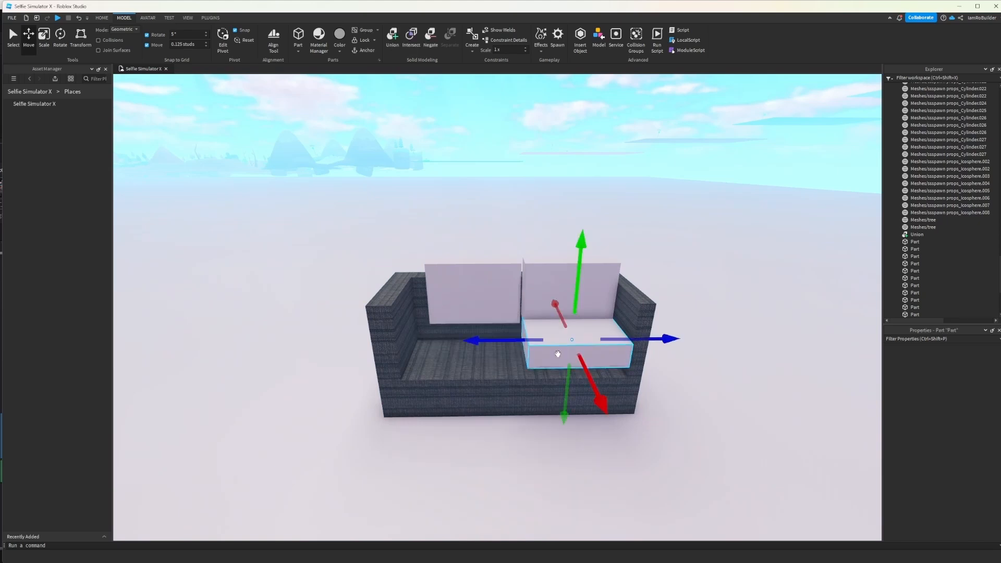
left_click(392, 38)
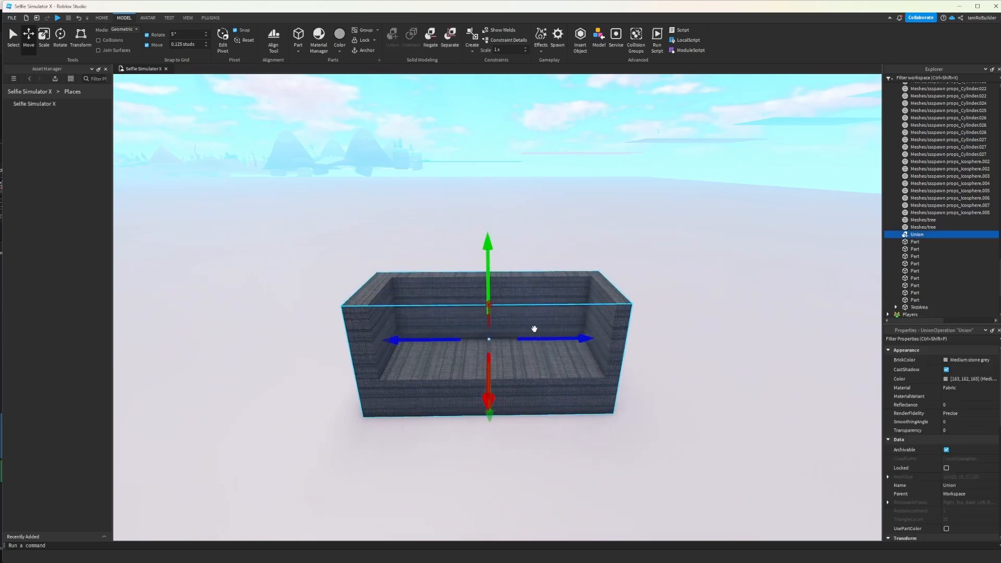